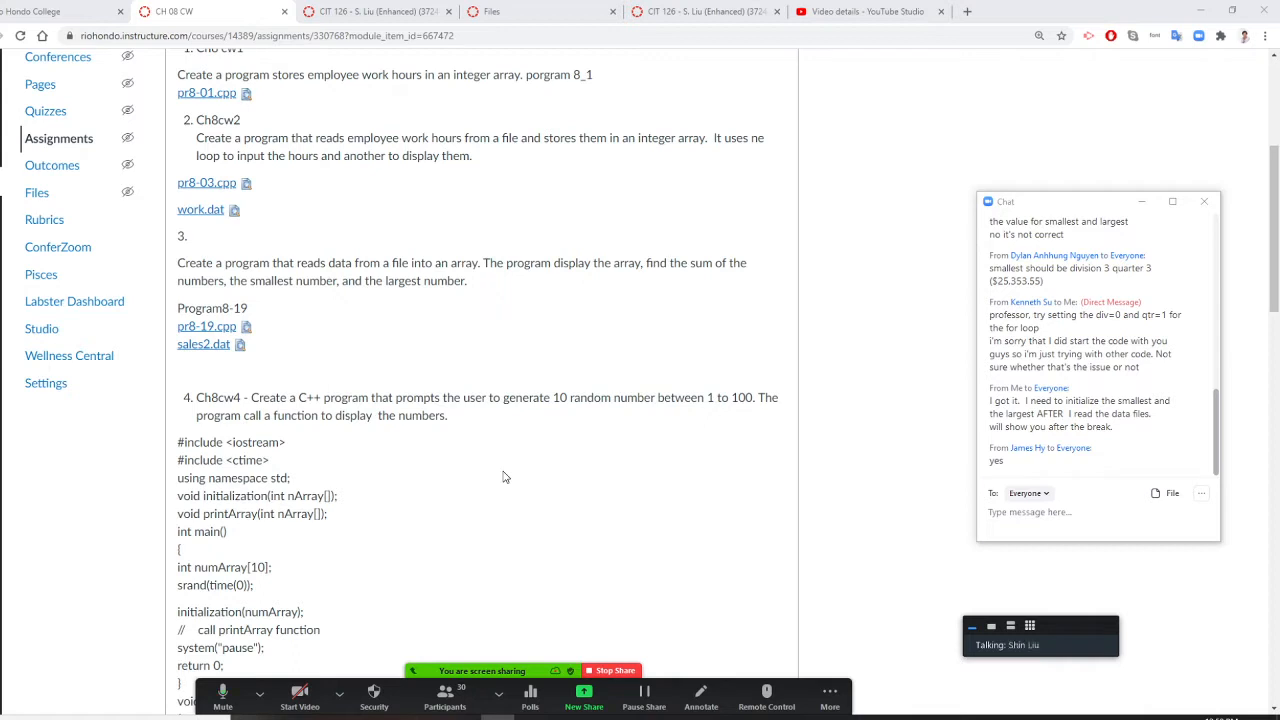
mouse_move(600, 448)
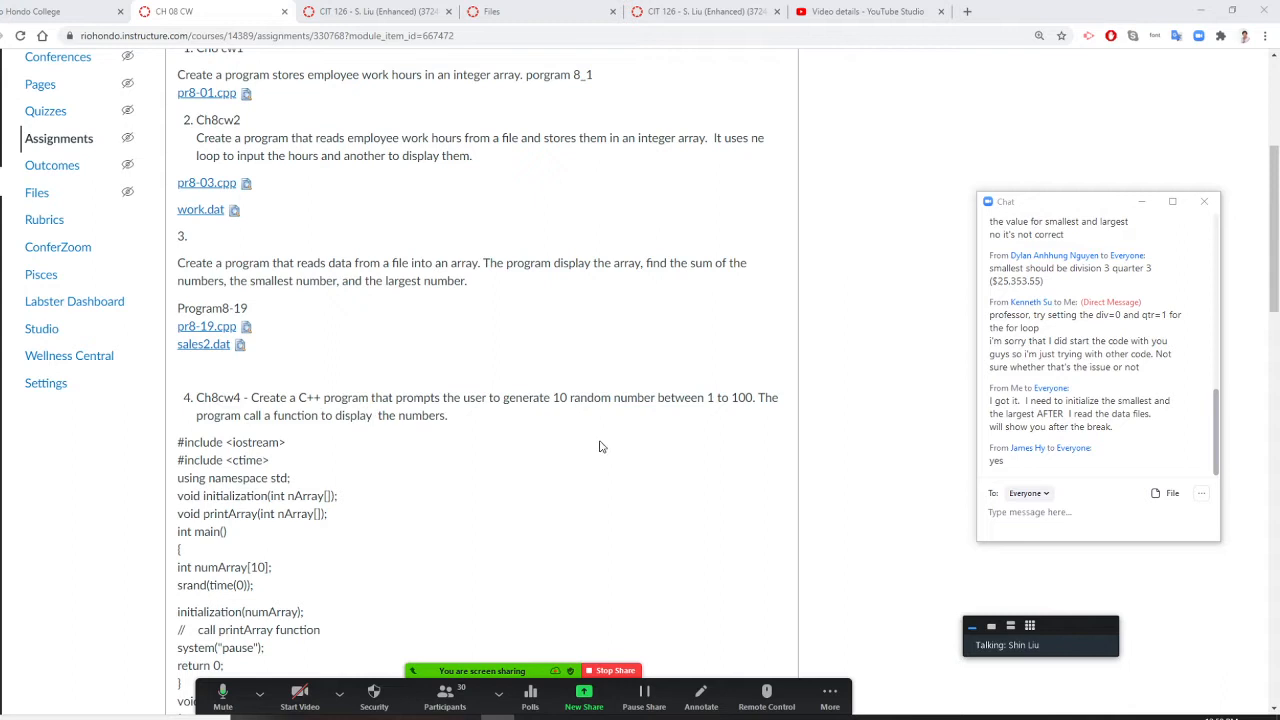
mouse_move(204, 344)
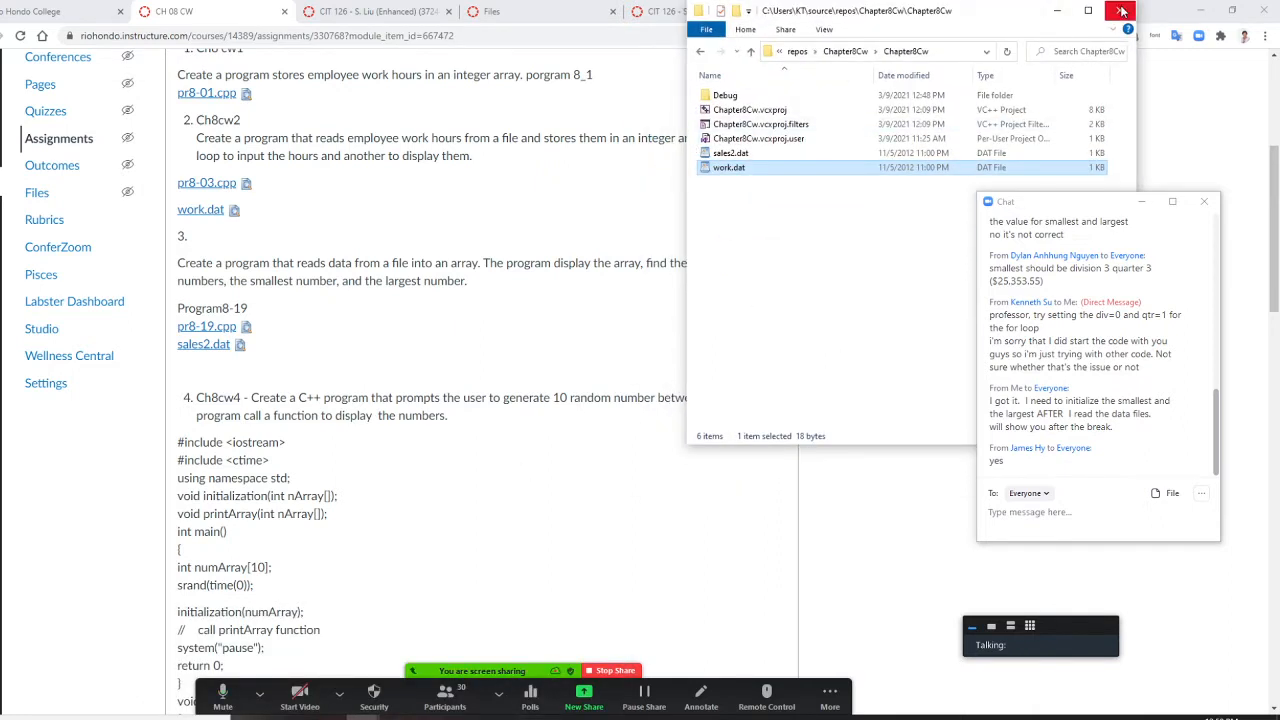
Step: Navigate into the Ch_08 classwork folder in File Explorer
left_click(1120, 12)
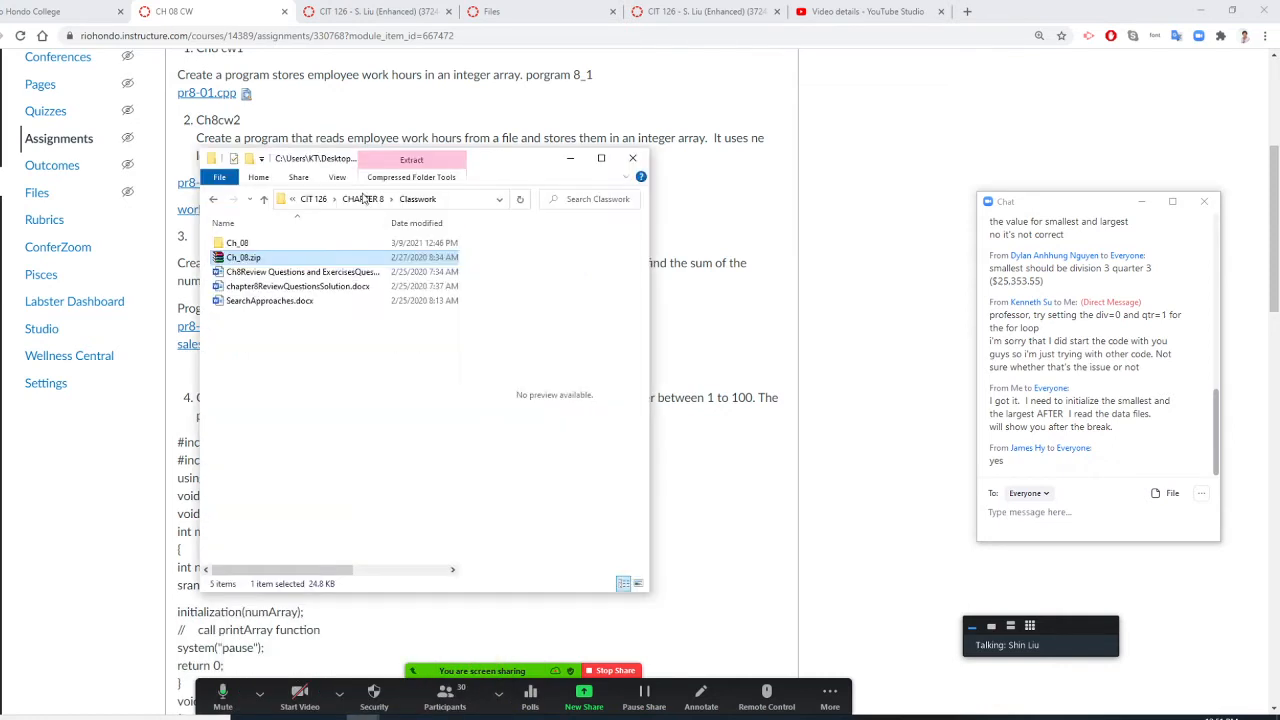
double_click(236, 244)
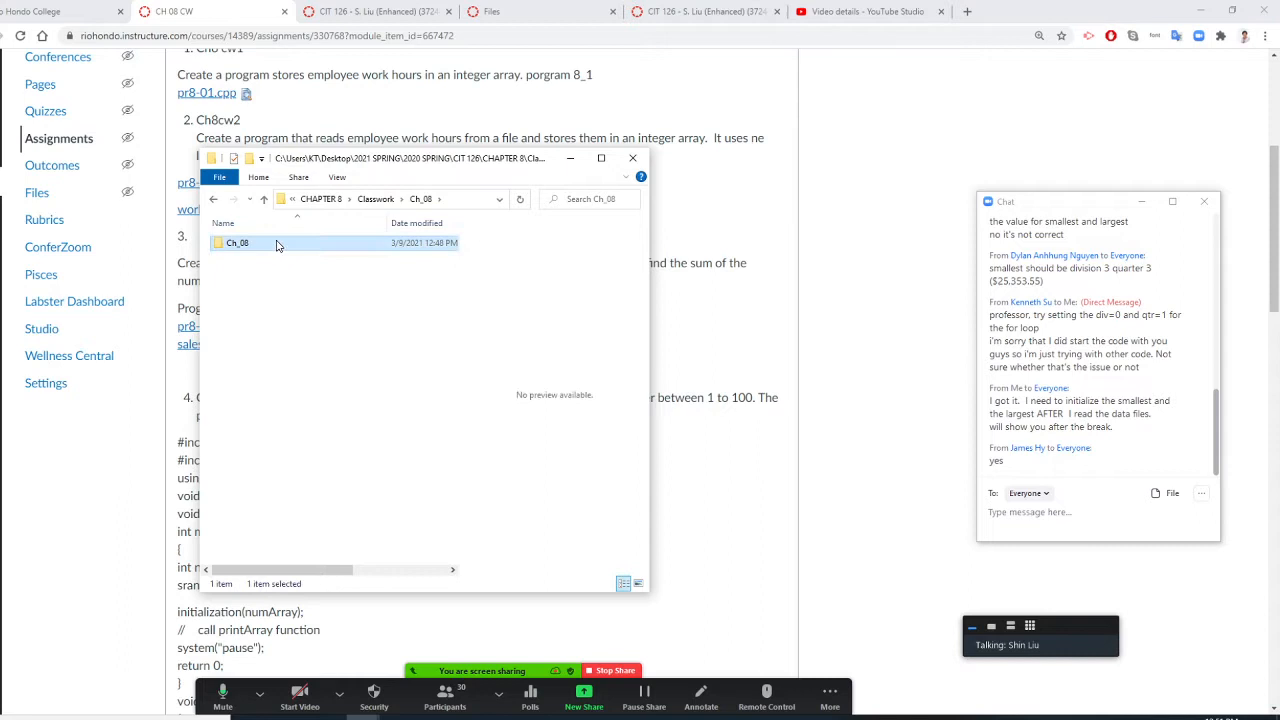
double_click(236, 242)
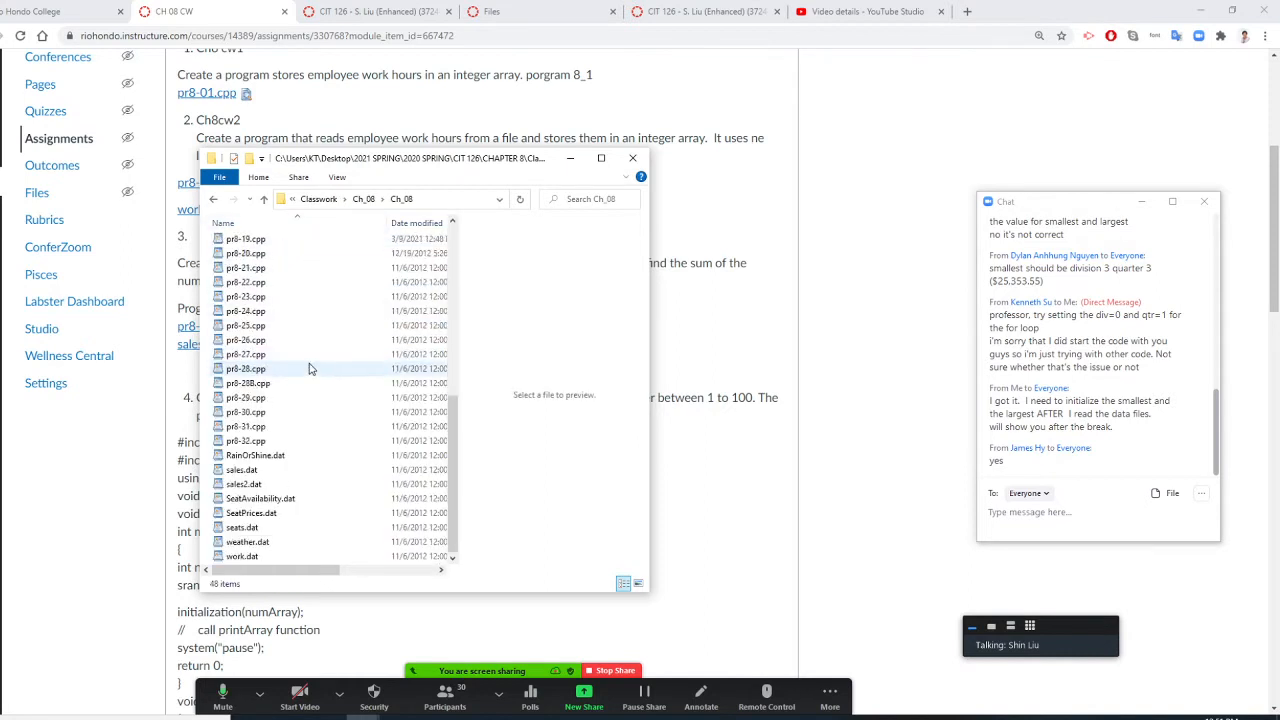
mouse_move(310, 382)
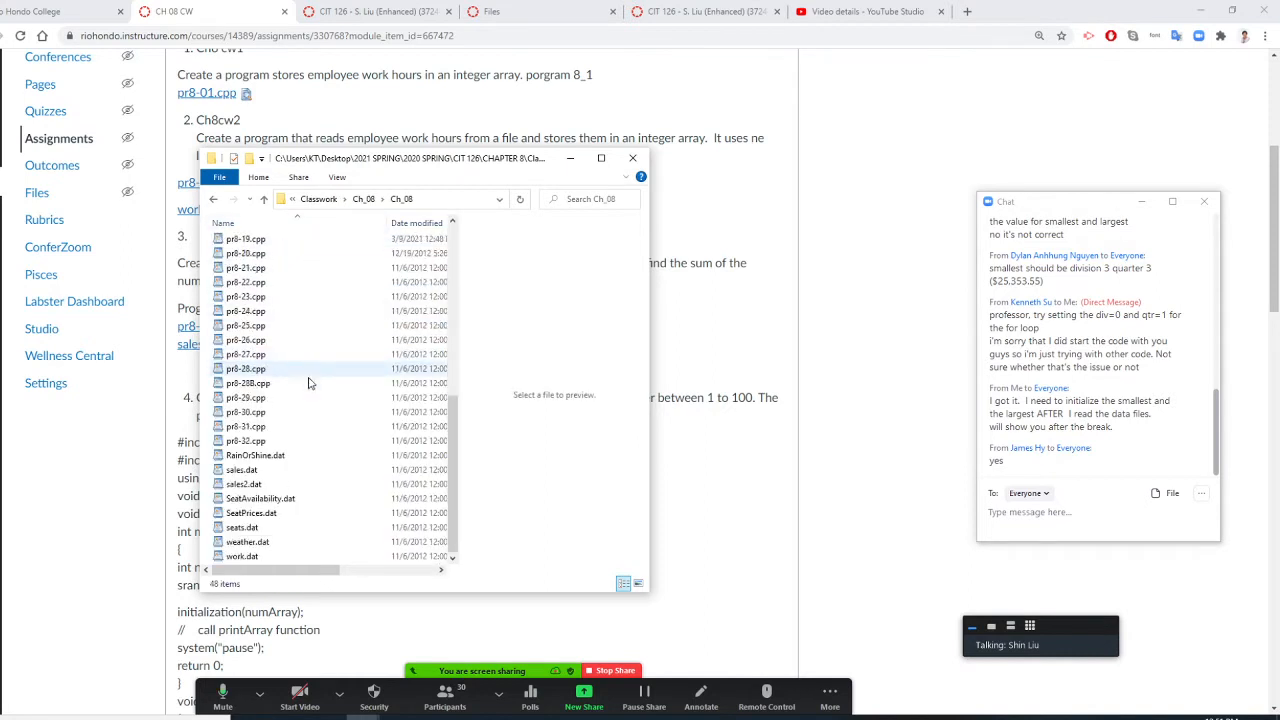
Step: Bring up the Open with app choice for sales2.dat
left_click(244, 484)
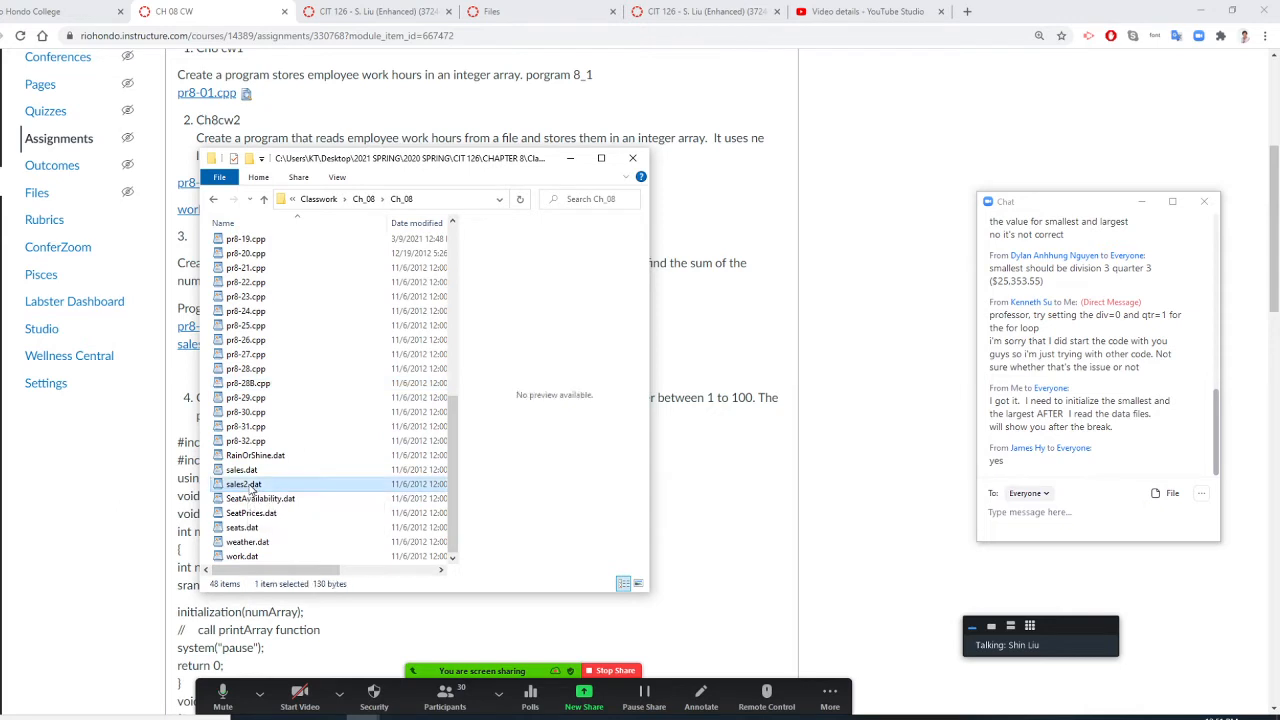
right_click(244, 482)
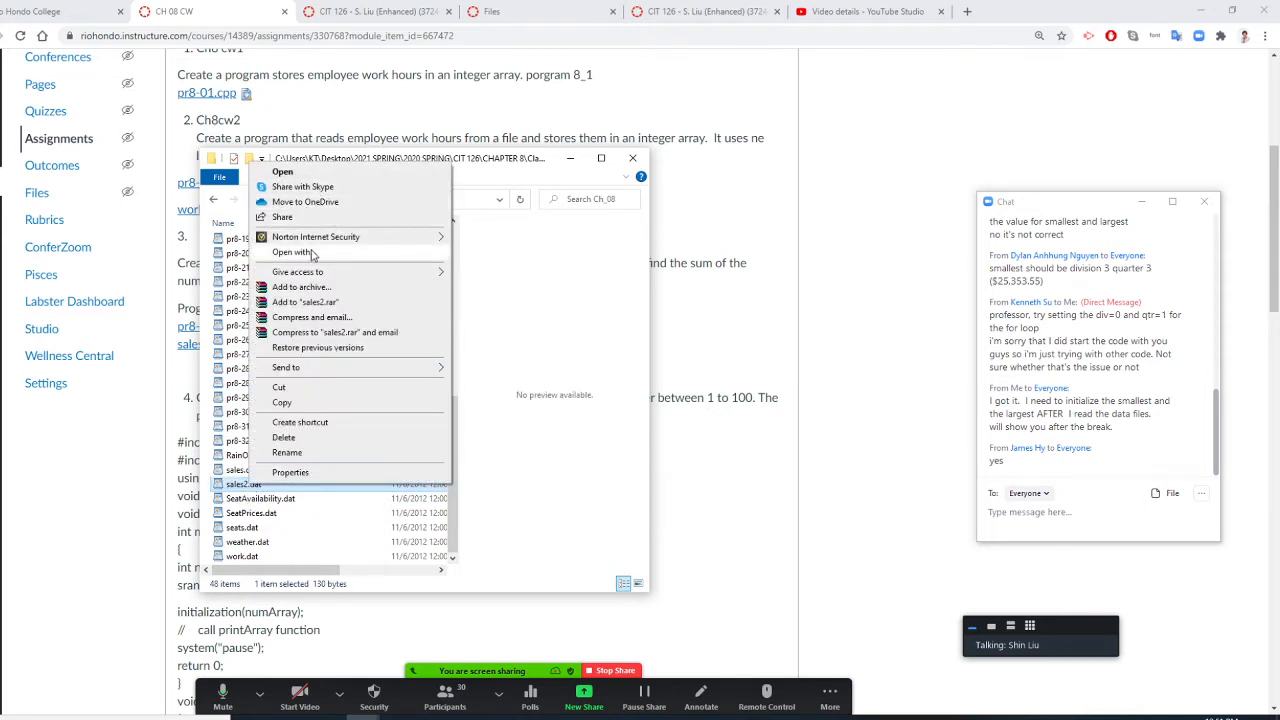
left_click(292, 252)
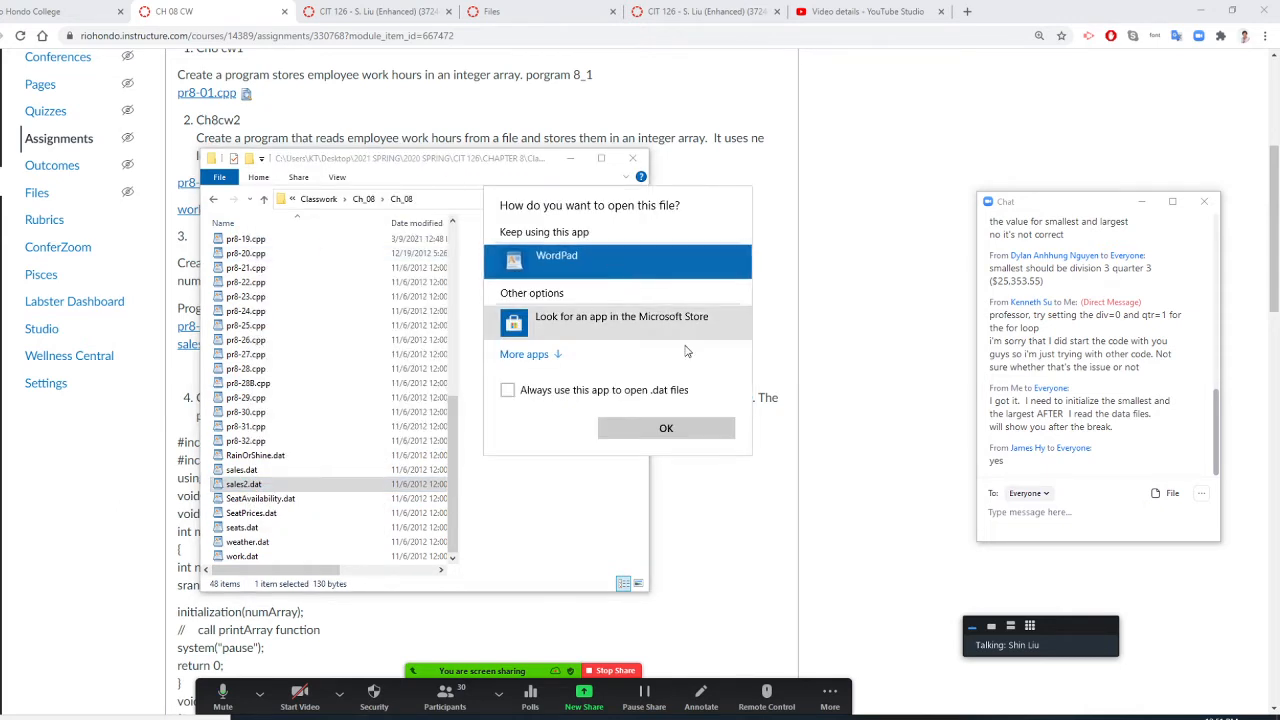
Step: View sales2.dat in WordPad and start a chat message with '3'
left_click(666, 428)
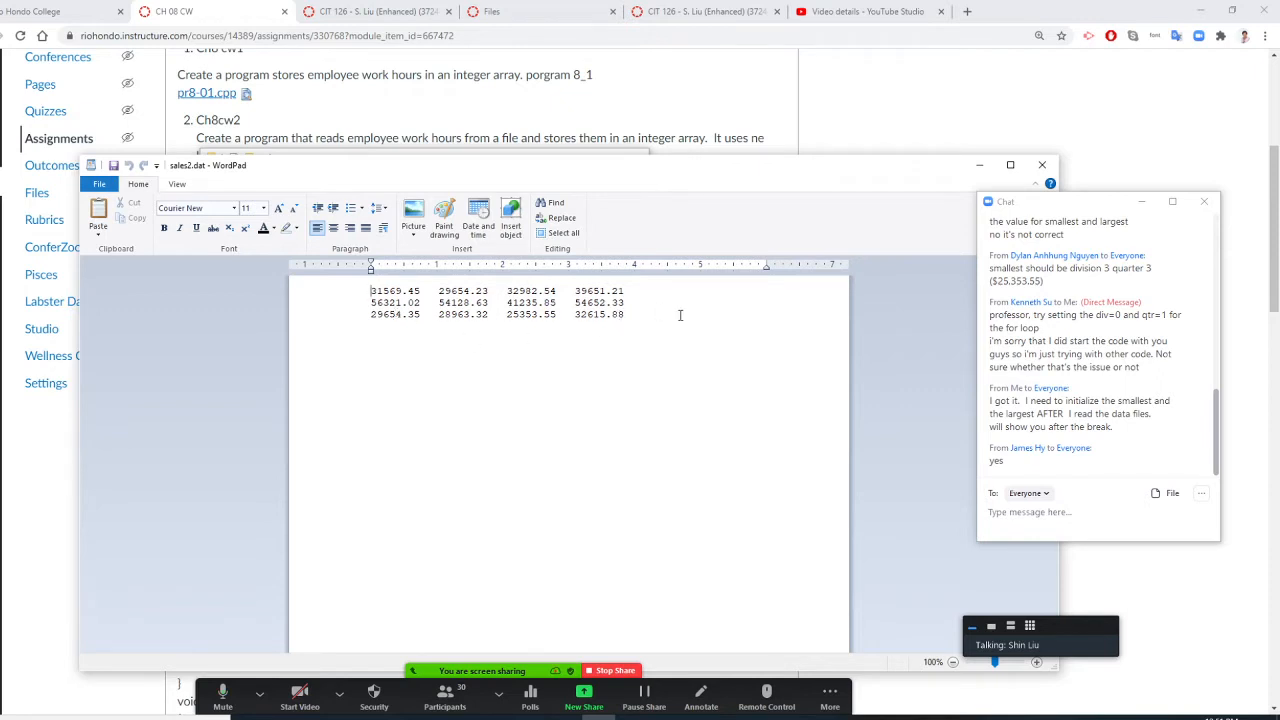
mouse_move(400, 308)
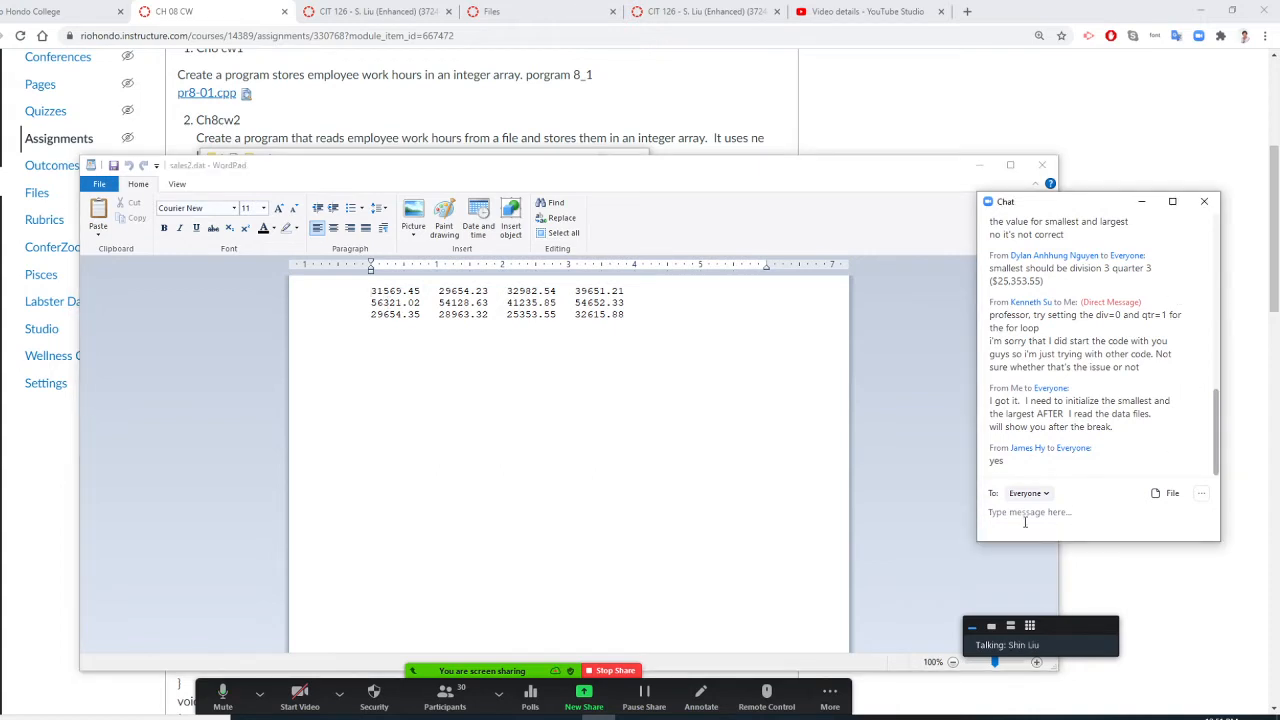
left_click(1024, 512)
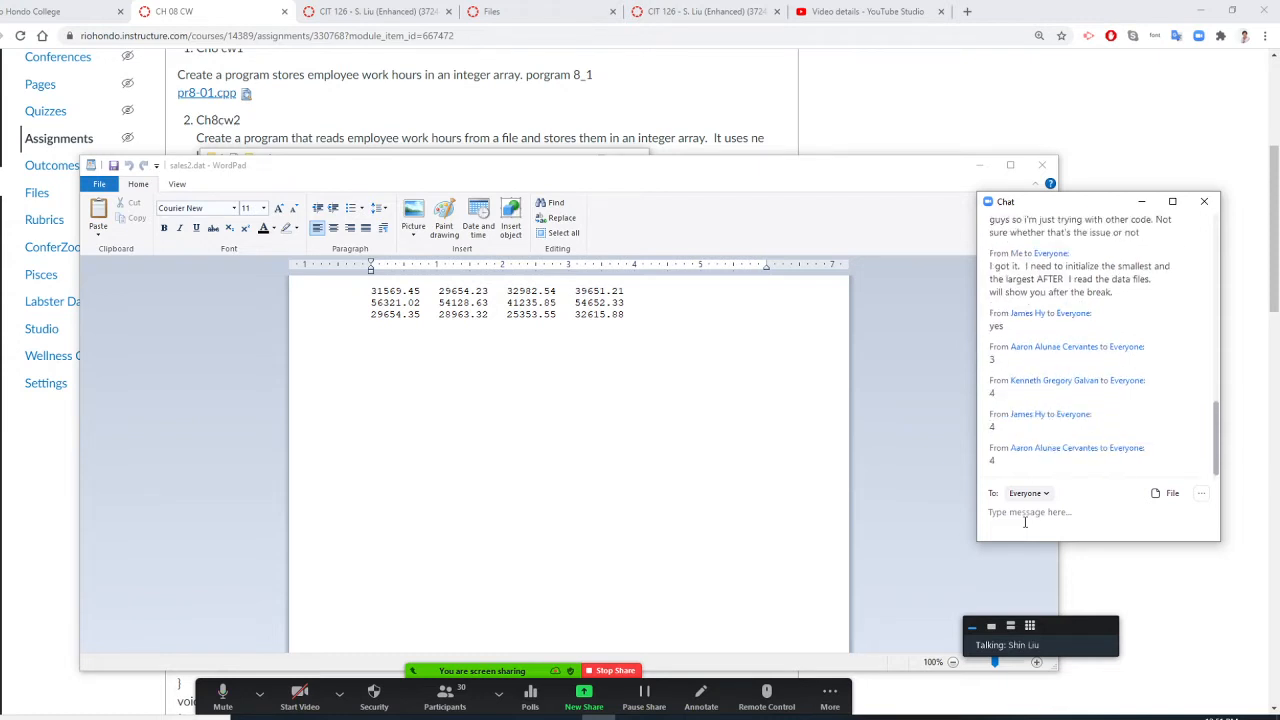
type("3")
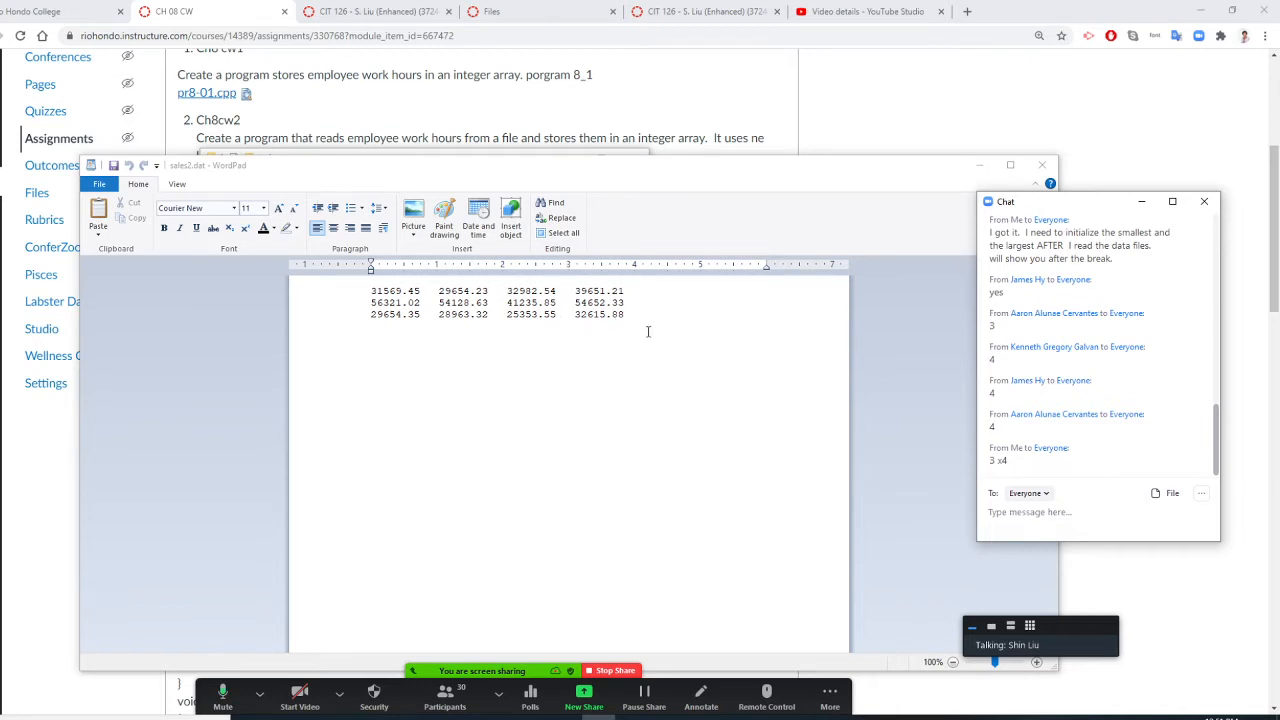
mouse_move(356, 318)
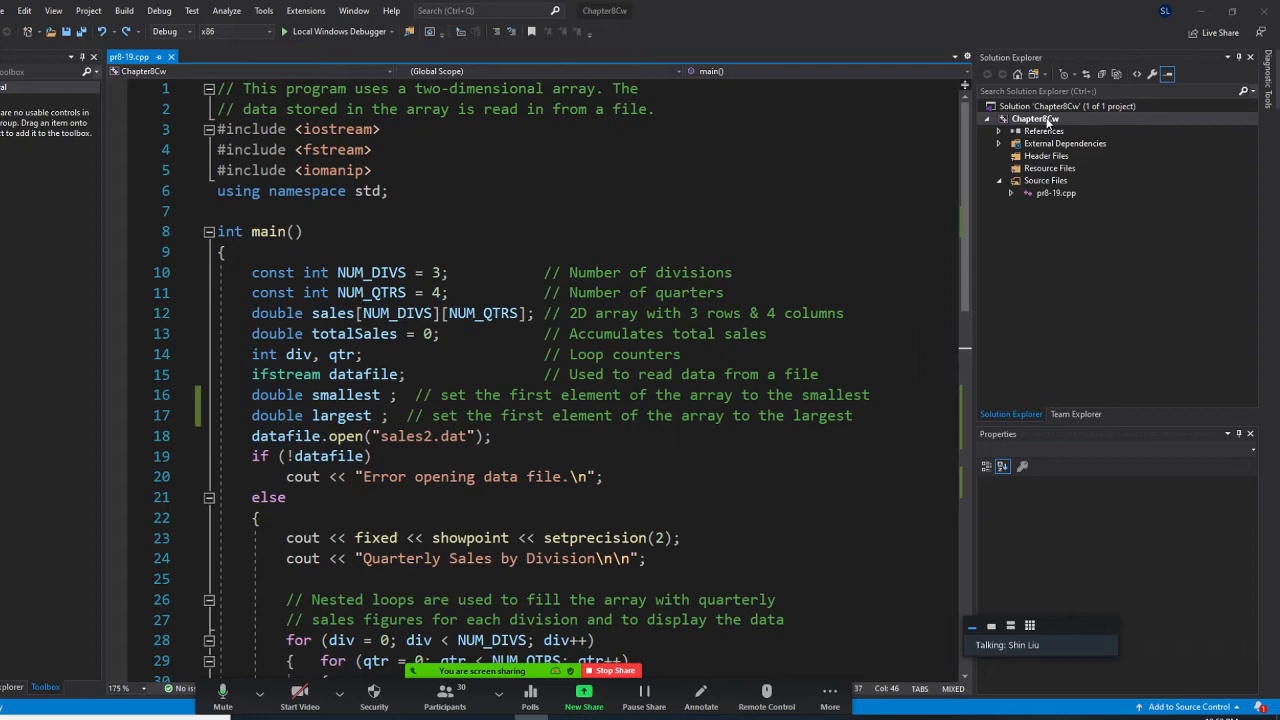
right_click(1036, 118)
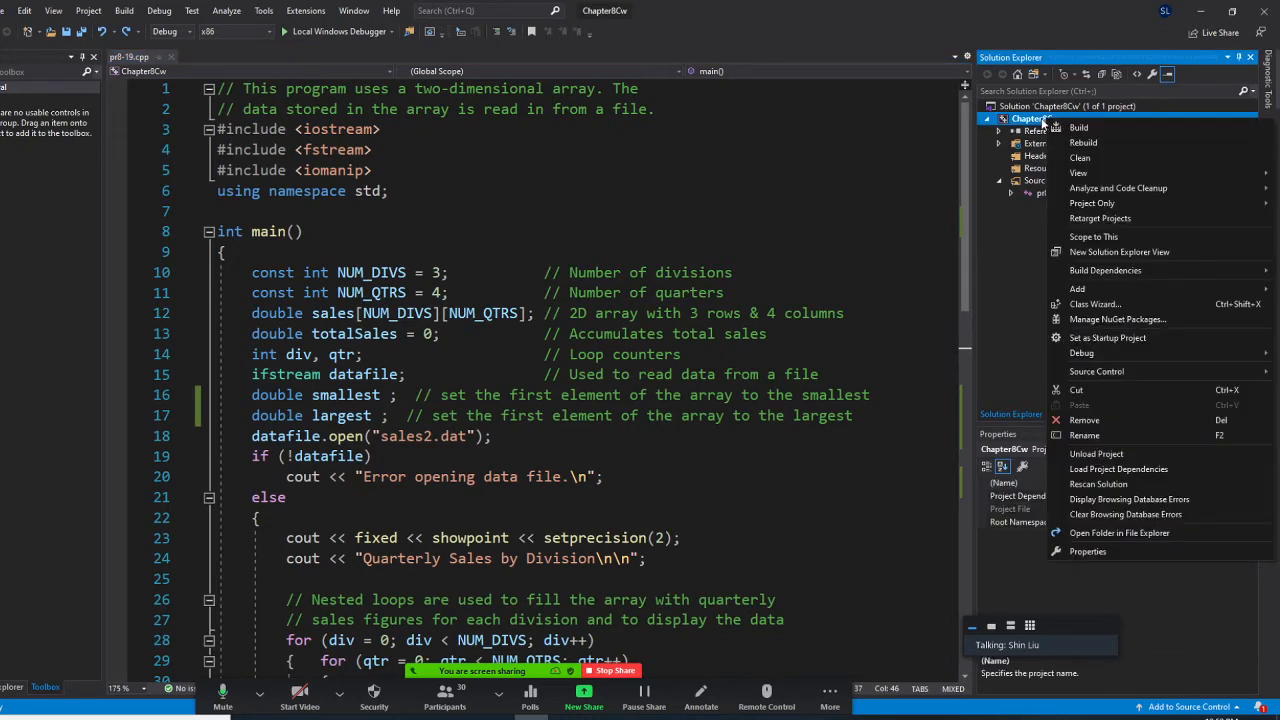
mouse_move(1144, 546)
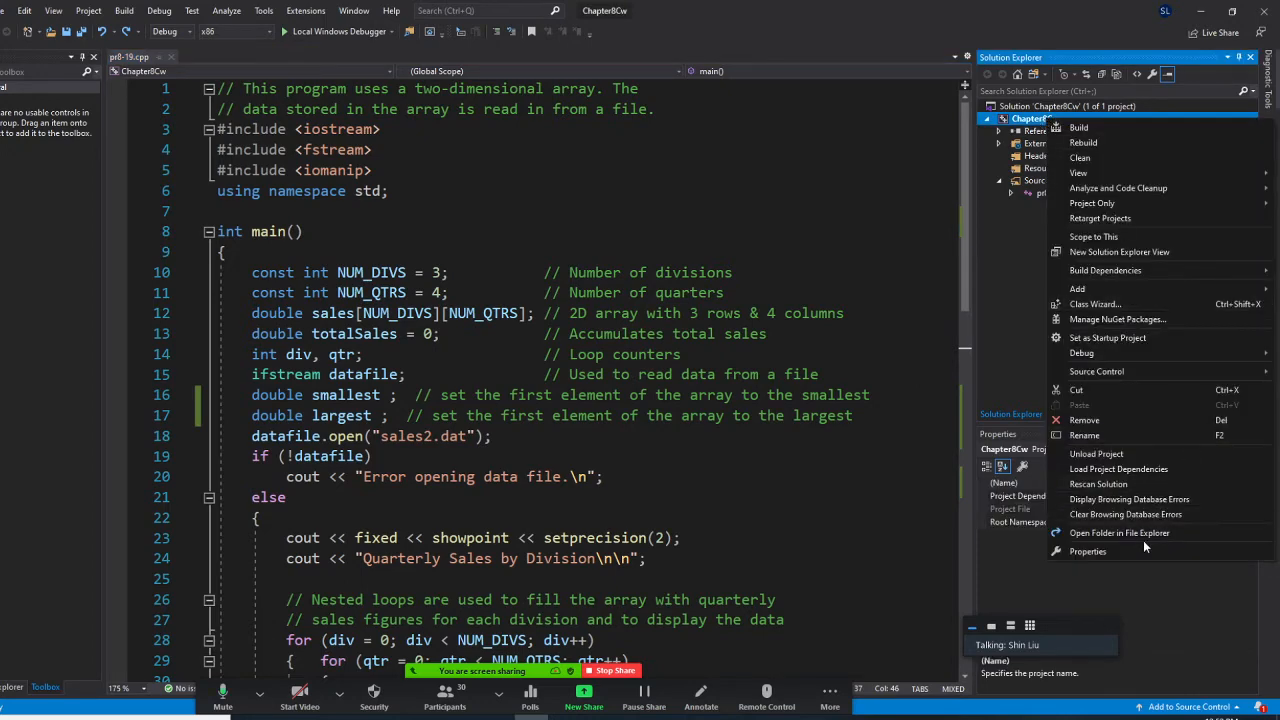
left_click(1120, 532)
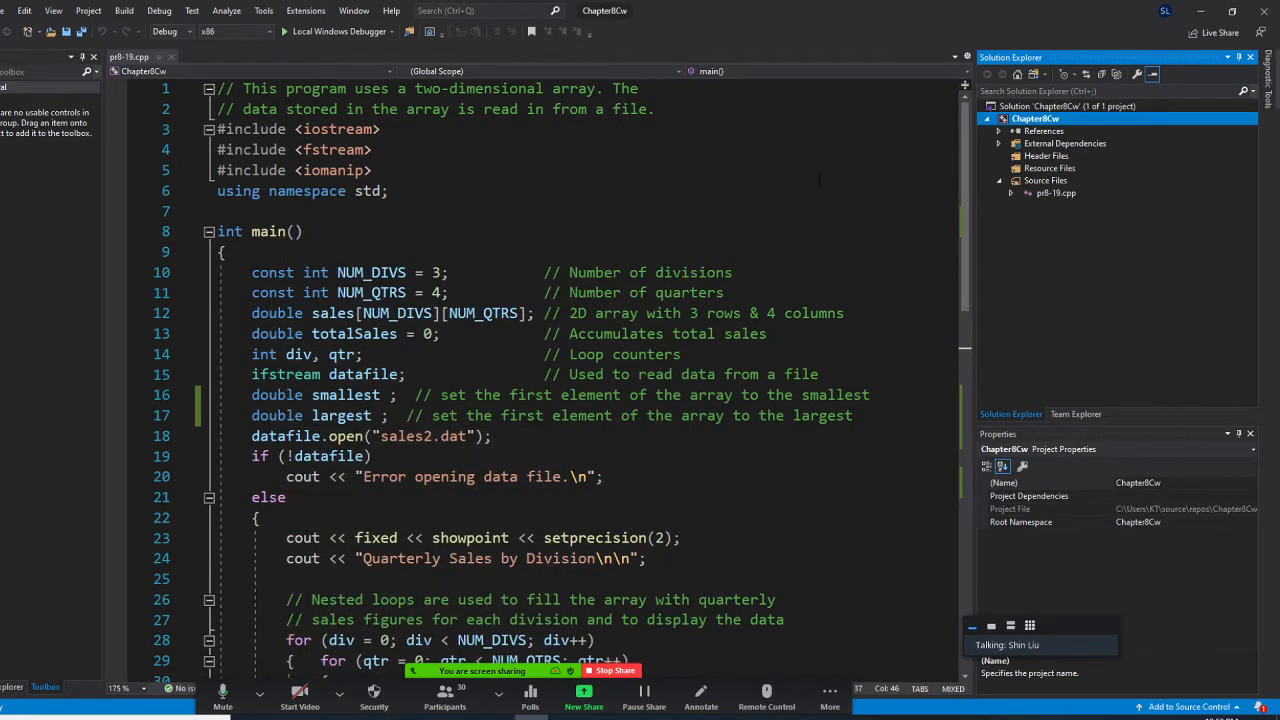
scroll("down", 3)
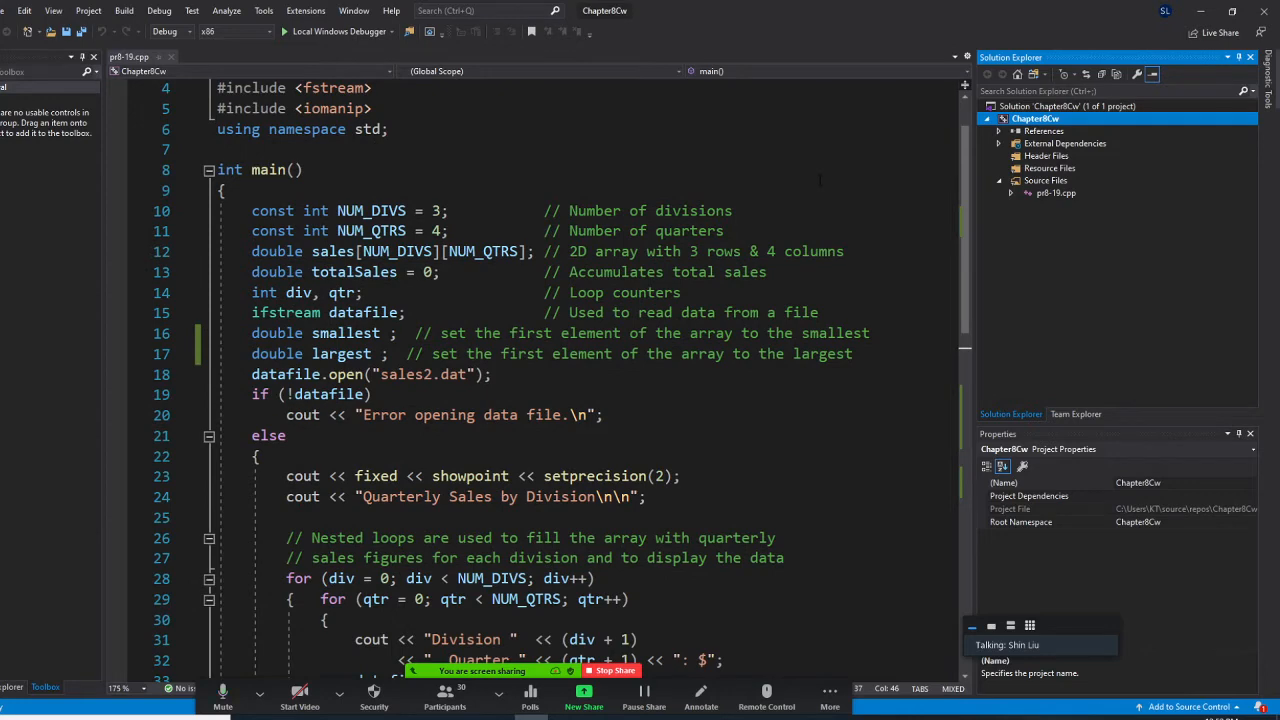
scroll("up", 3)
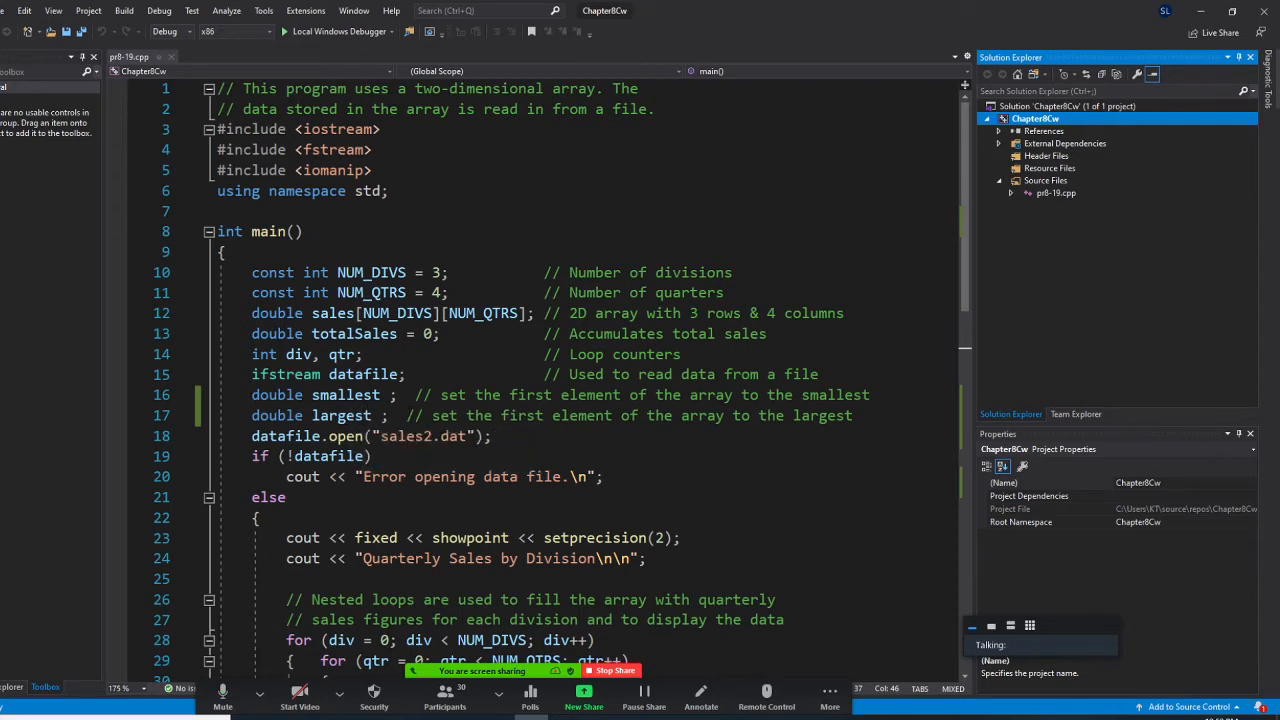
Step: Replace the comment beside smallest with 'declare smallest'
double_click(452, 394)
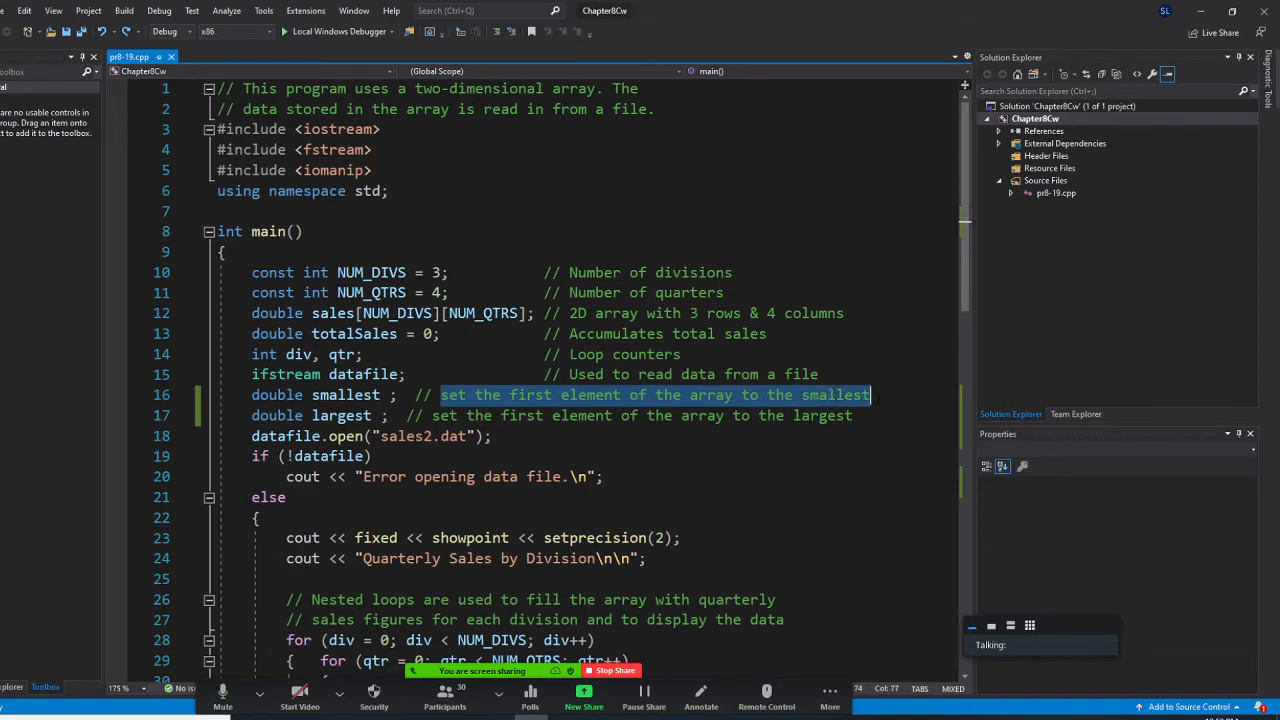
type("dea")
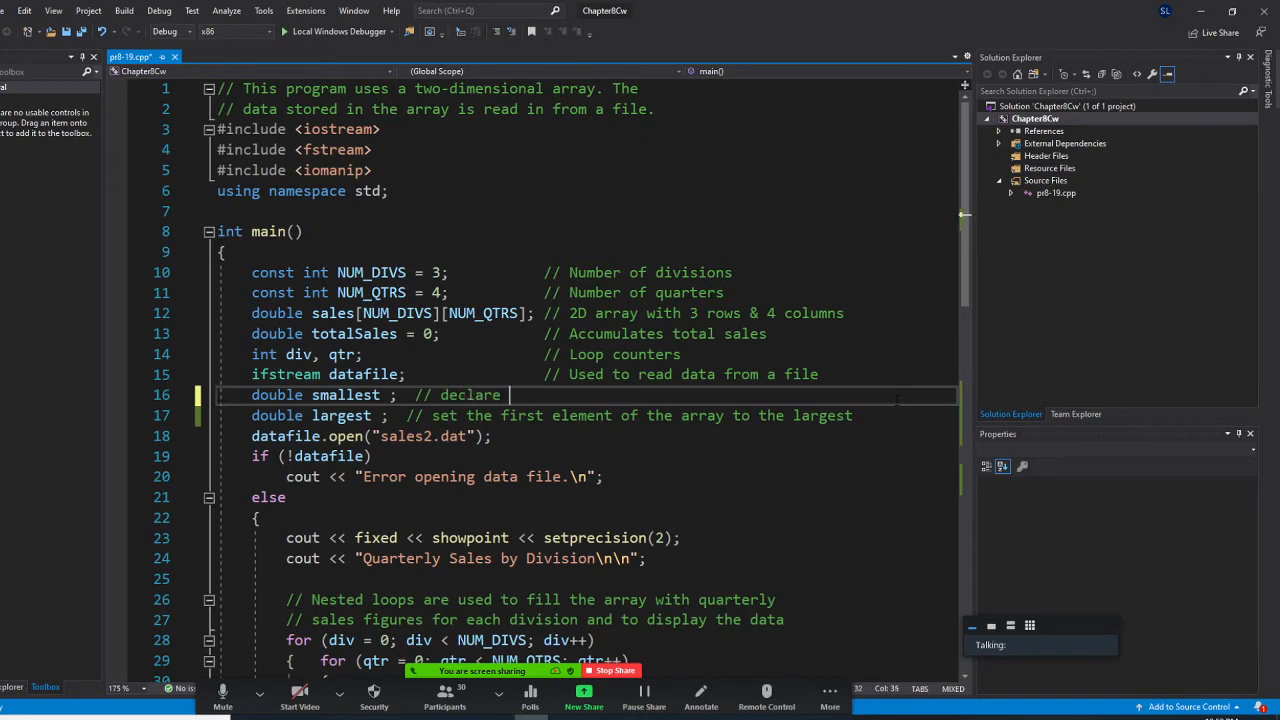
type("smallest")
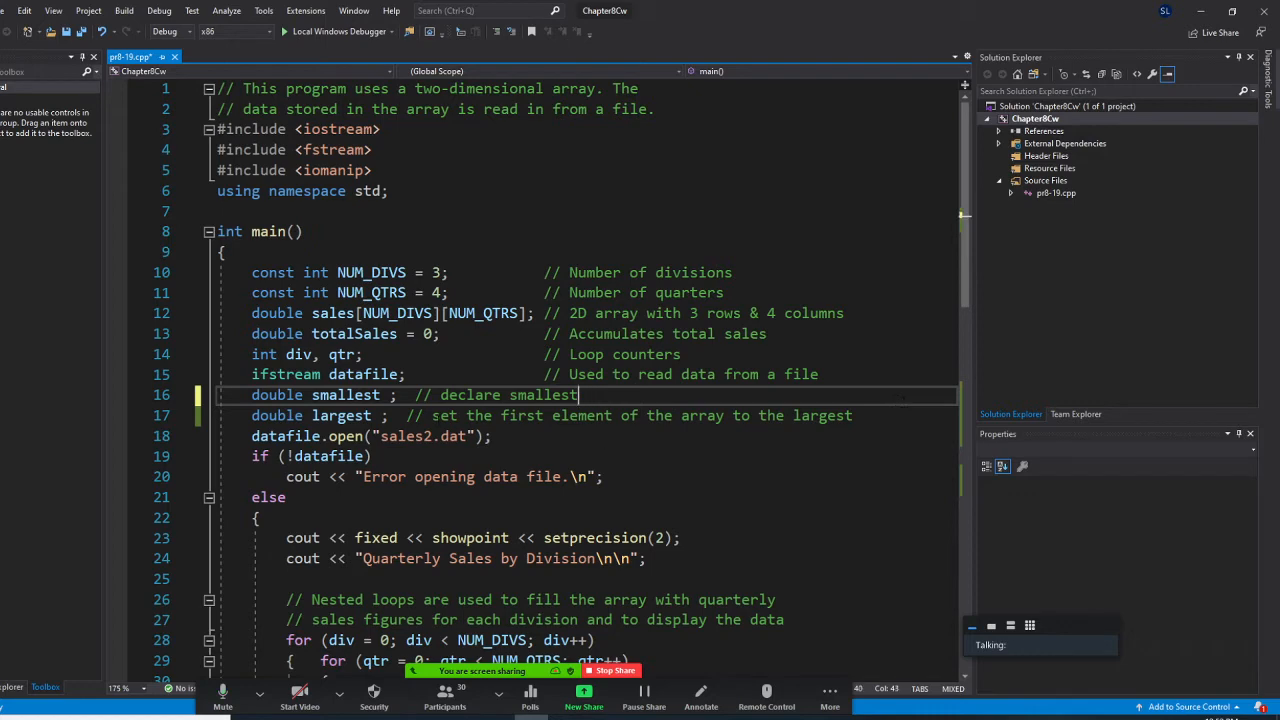
Step: Replace the comment beside largest with 'declare largest'
left_click_drag(430, 414, 792, 414)
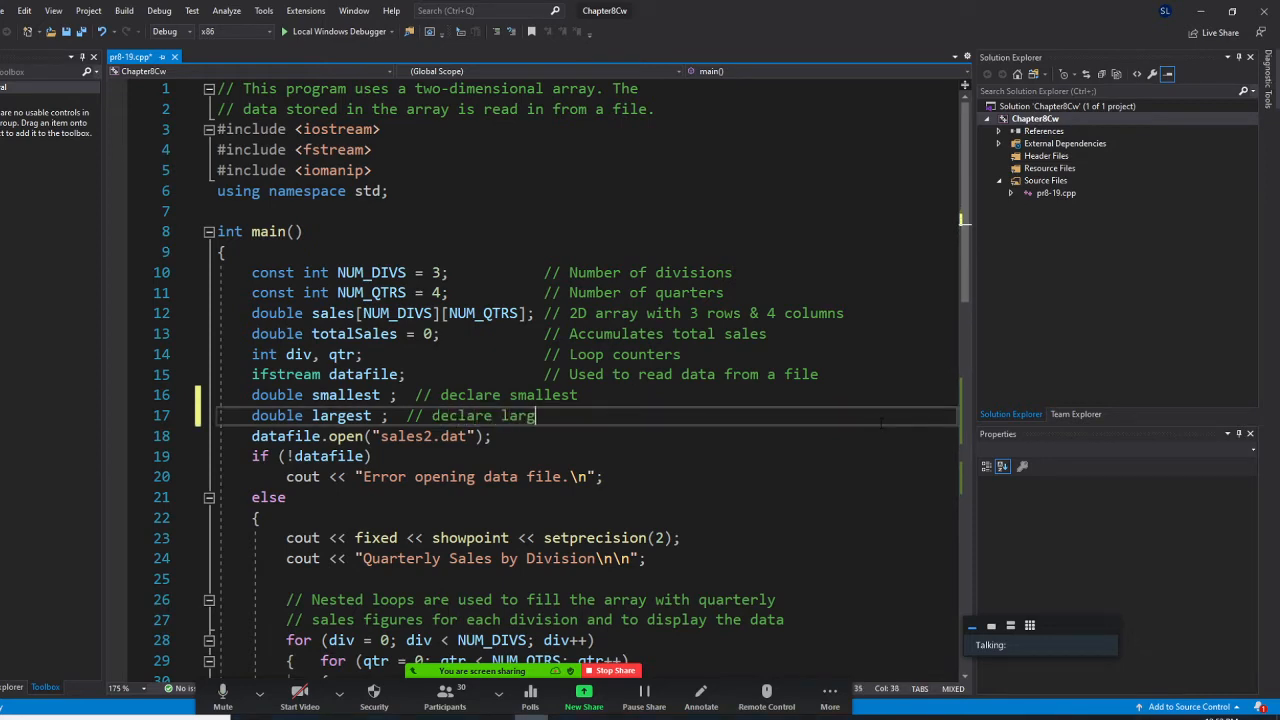
type("est")
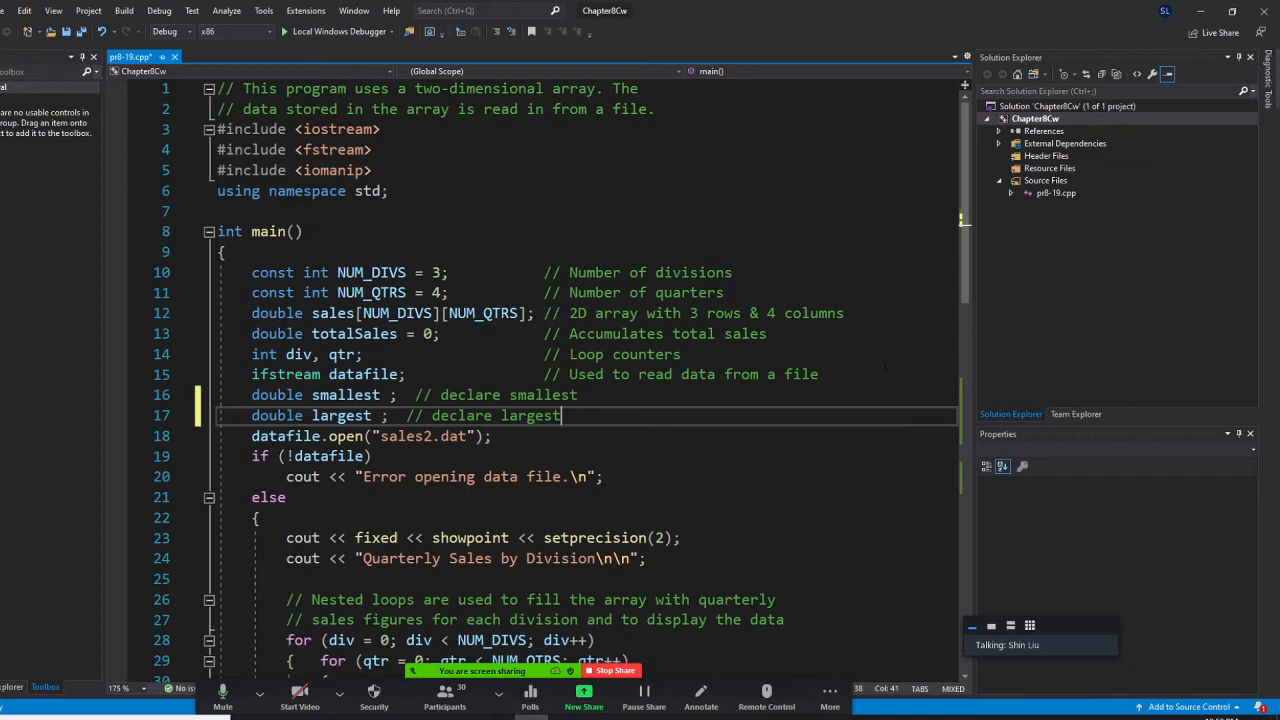
scroll("down", 3)
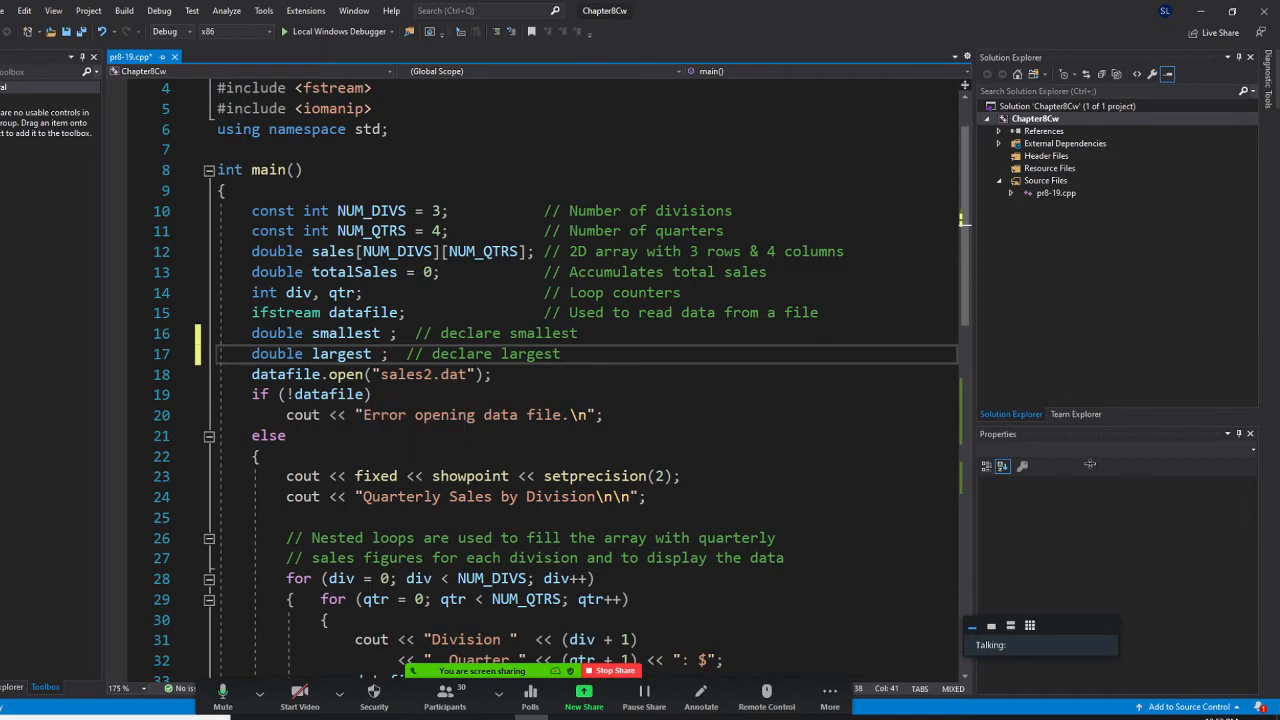
scroll("down", 3)
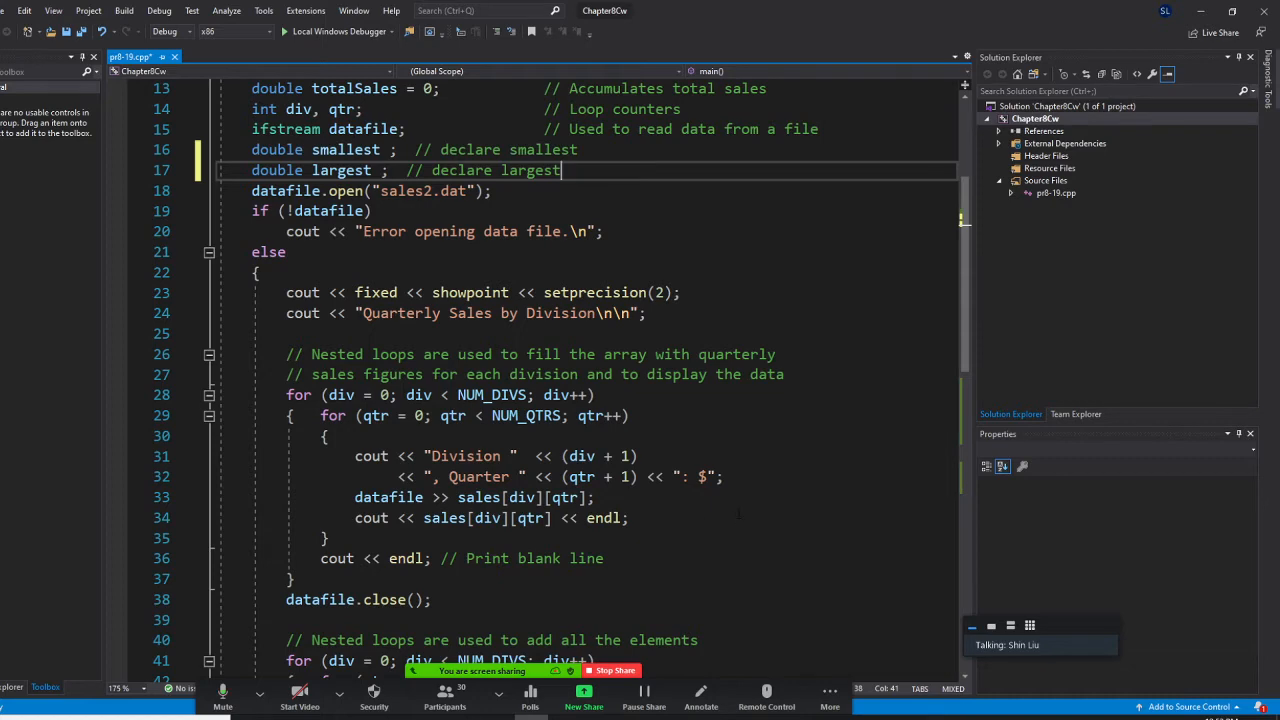
scroll("down", 3)
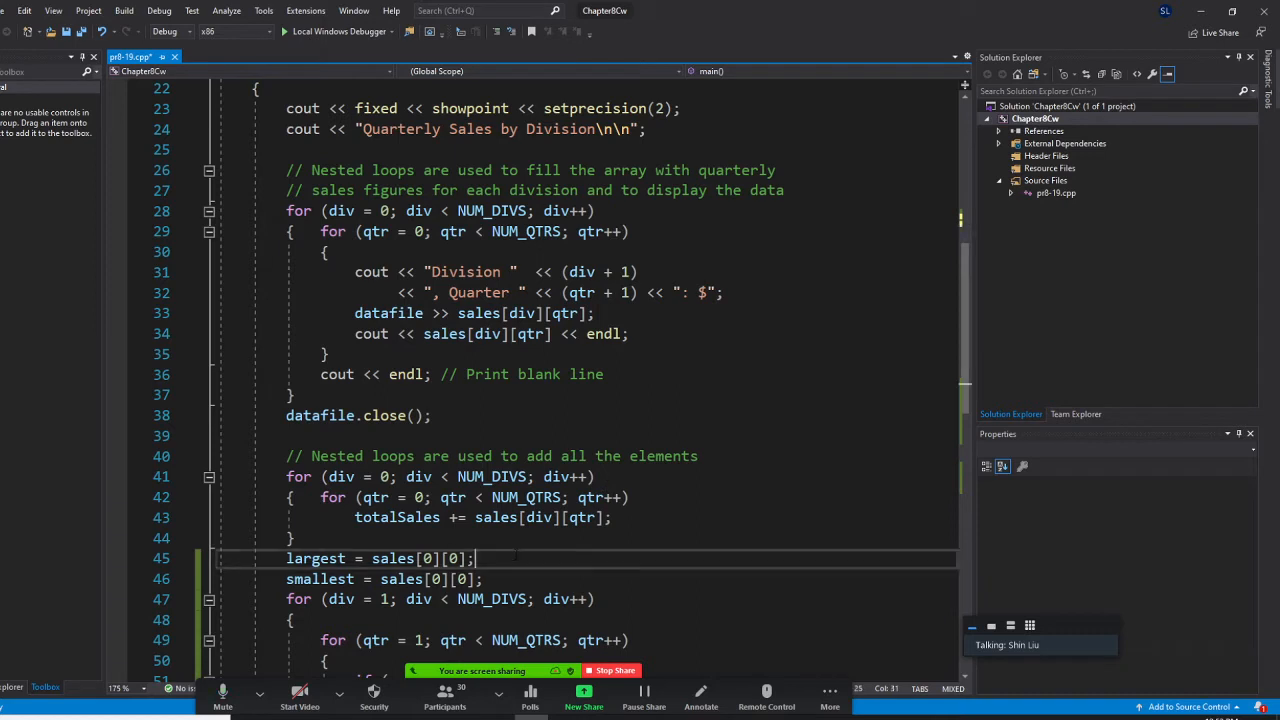
Step: Comment that largest is set as the first element of the array
type("//")
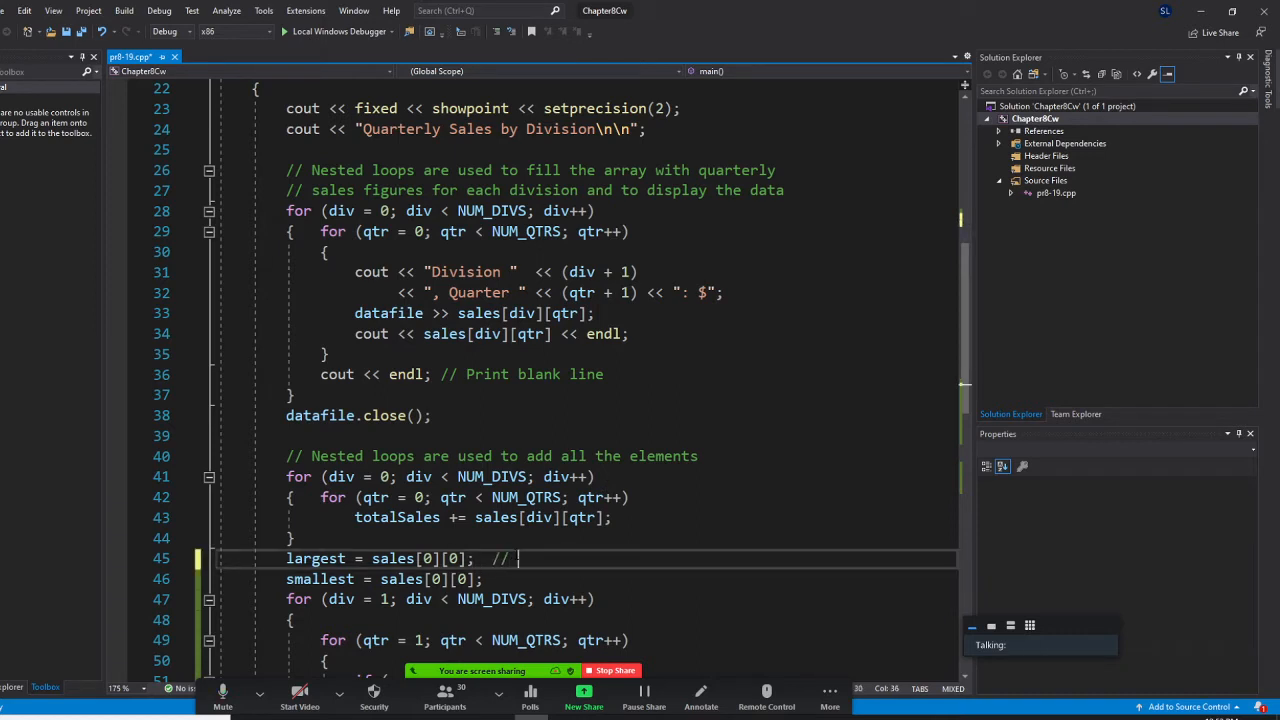
type("set la")
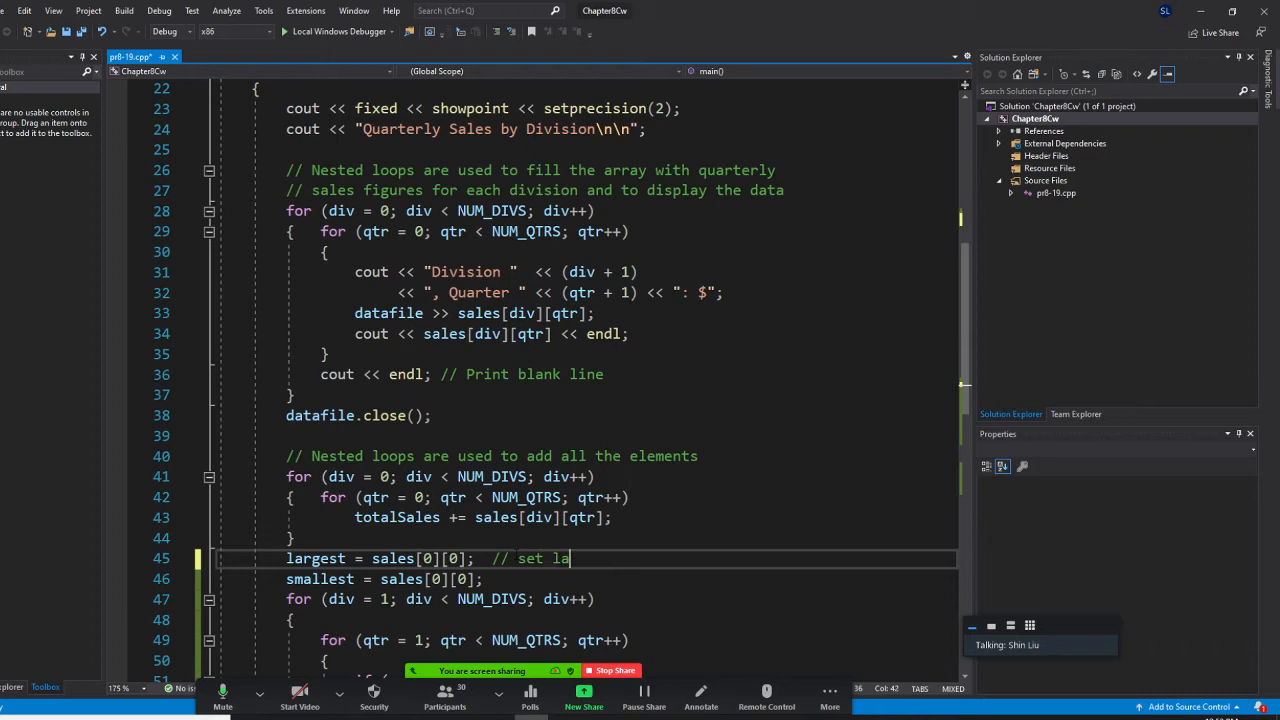
type("rgest")
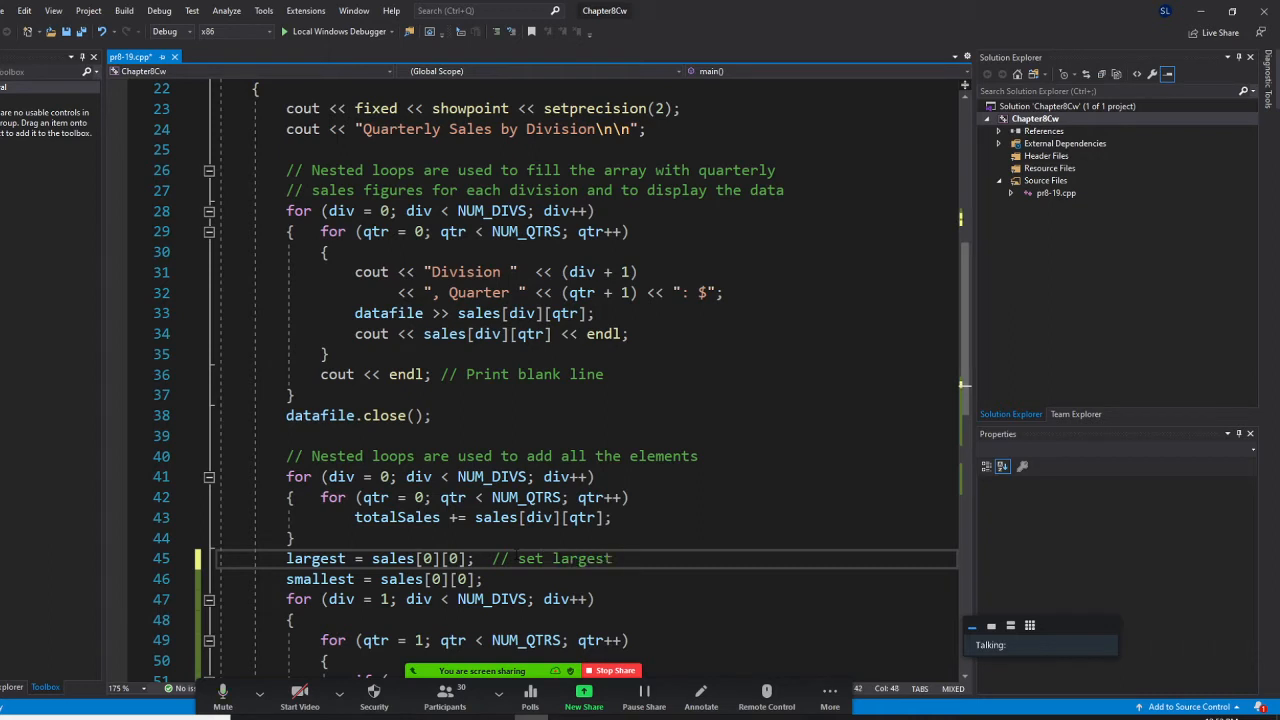
type("as the first element of the array")
left_click(586, 578)
type("  //")
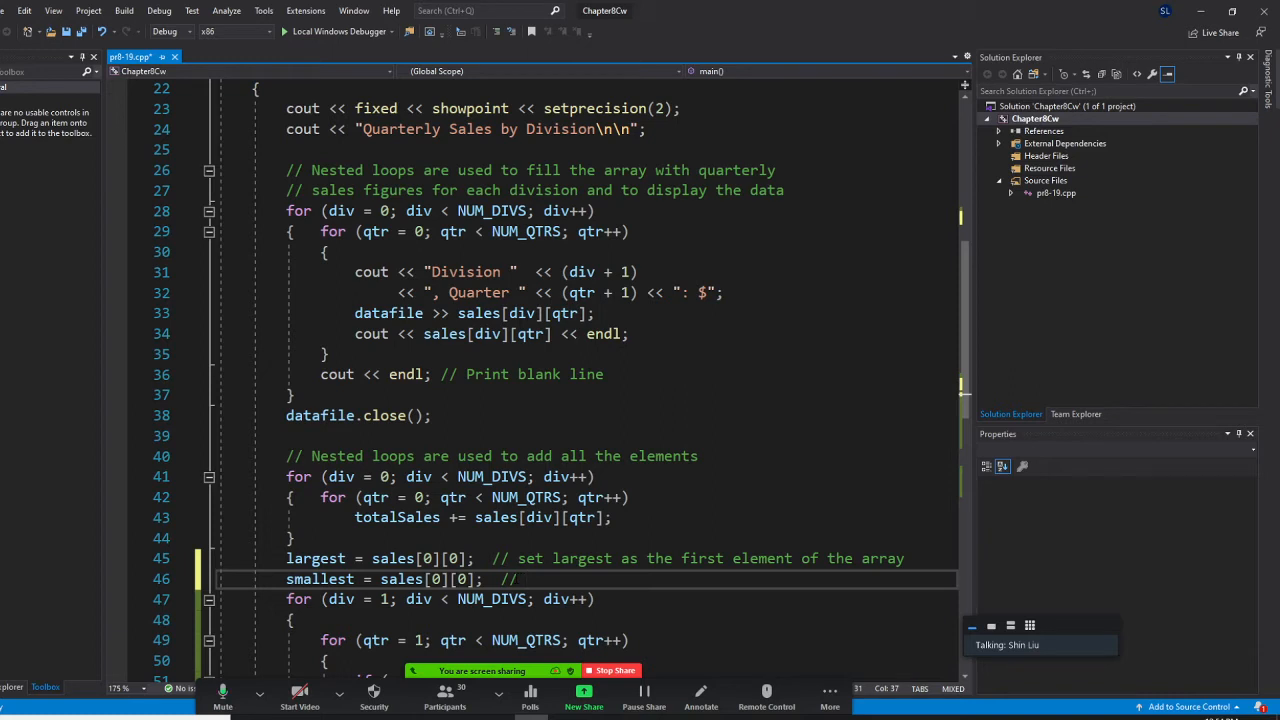
Step: Comment that smallest is set as the first element of the array
type("set")
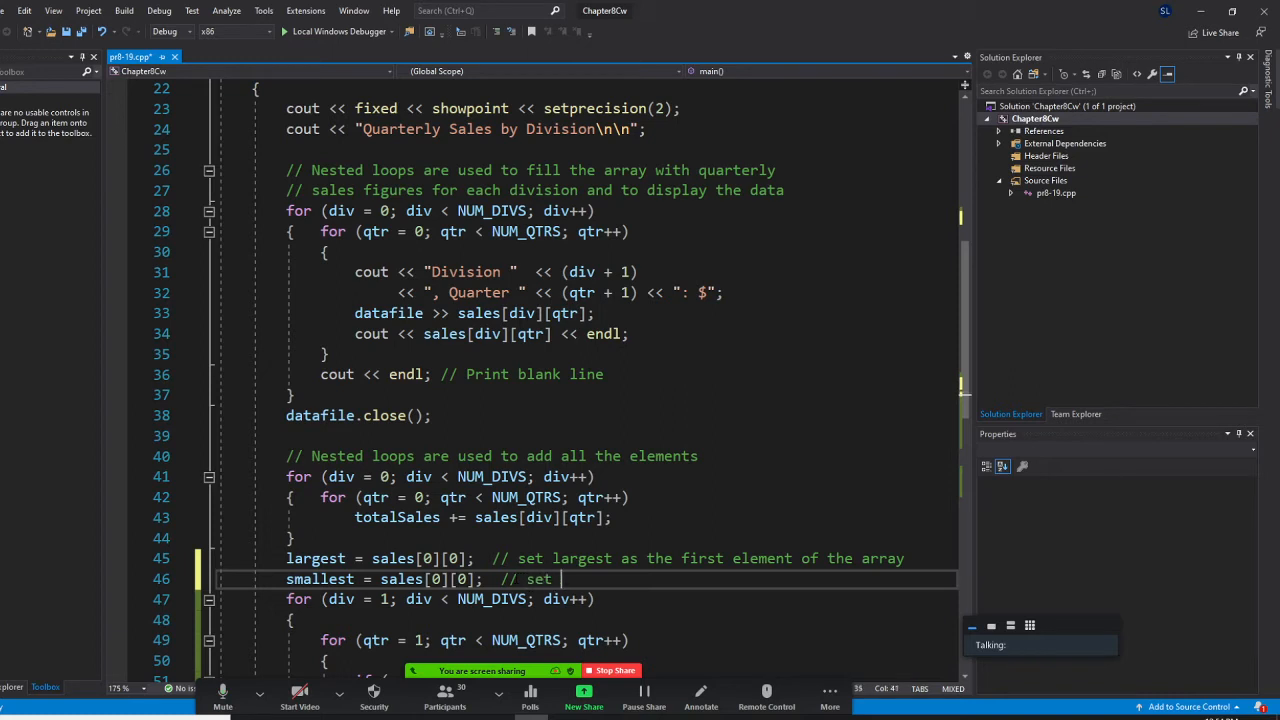
type("smalles")
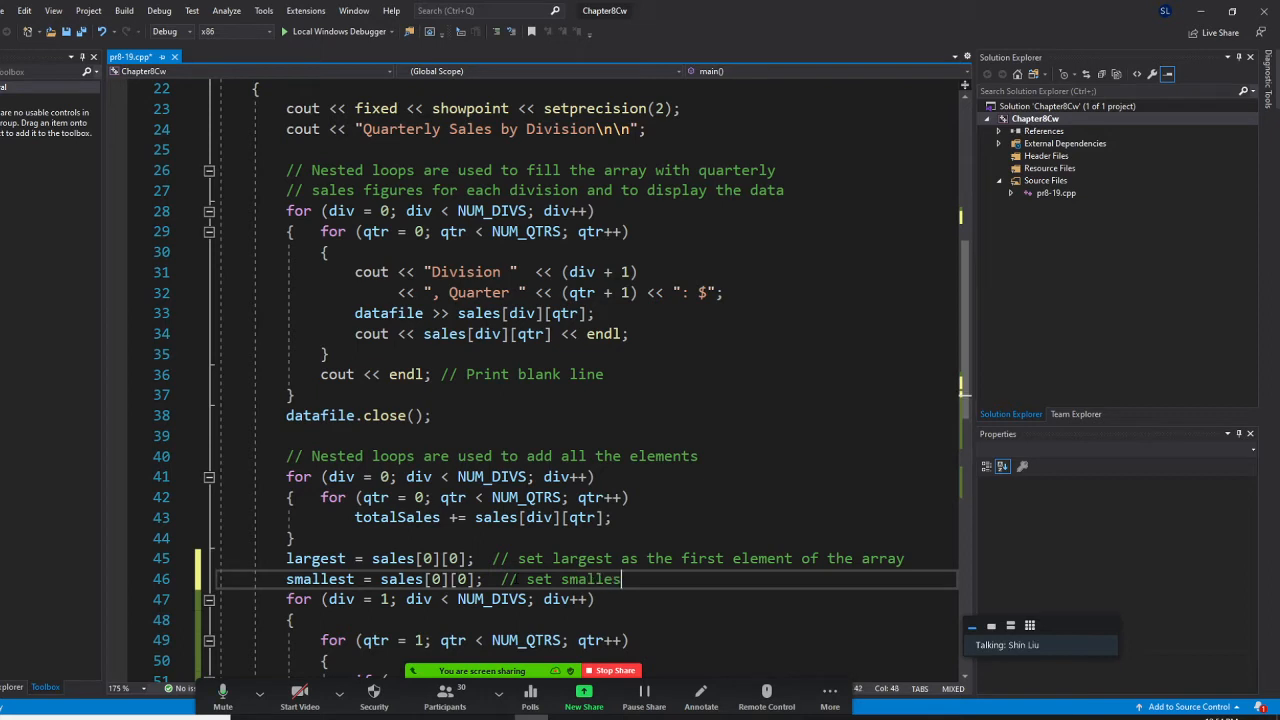
type("as the first element of the array")
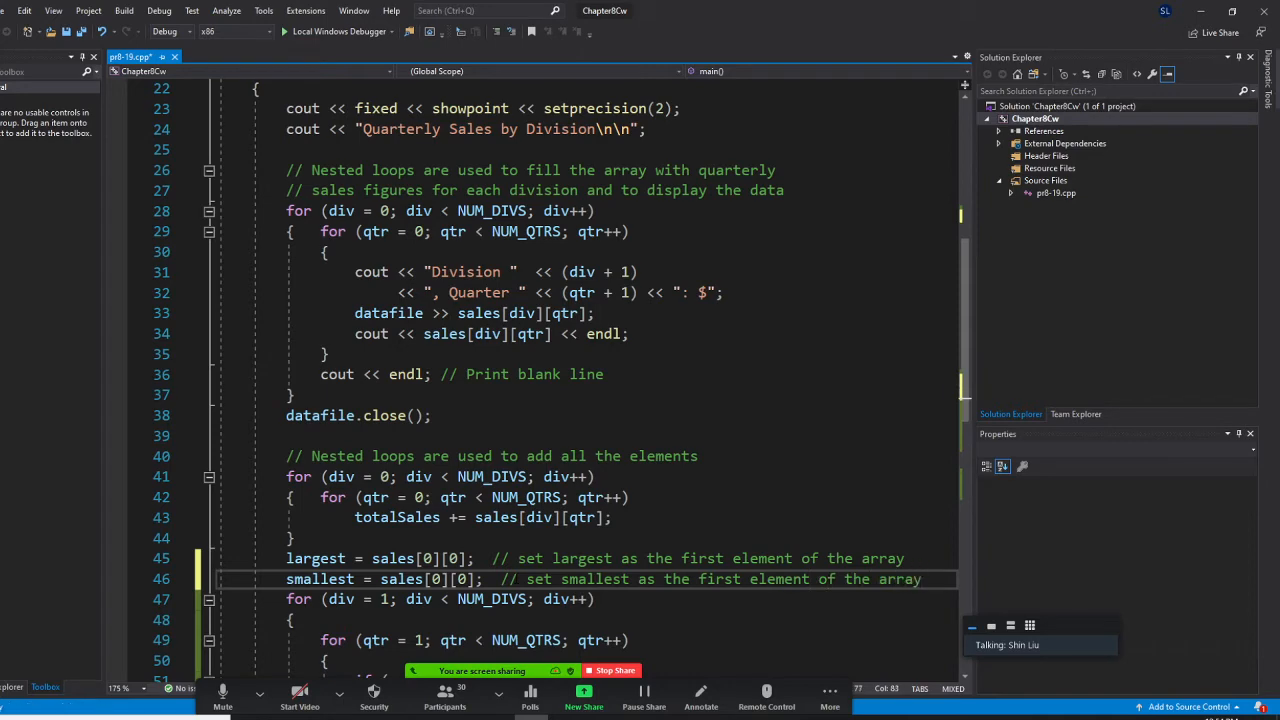
scroll("down", 3)
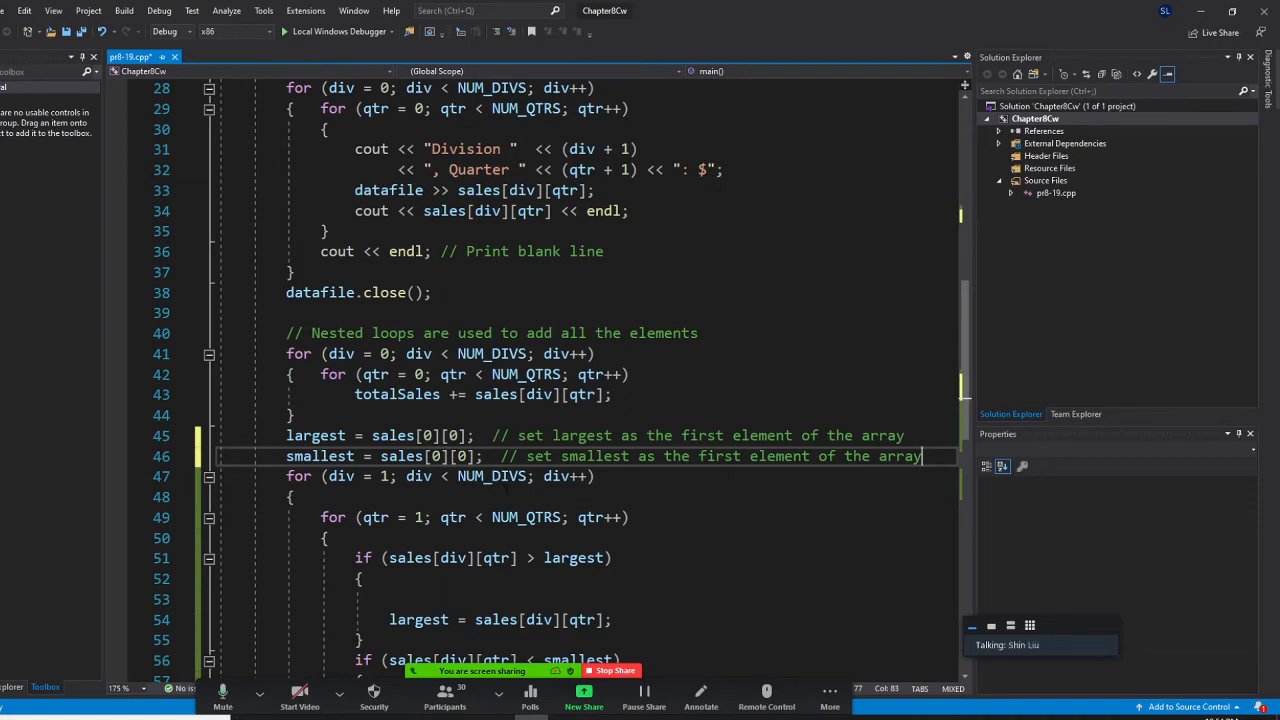
scroll("down", 3)
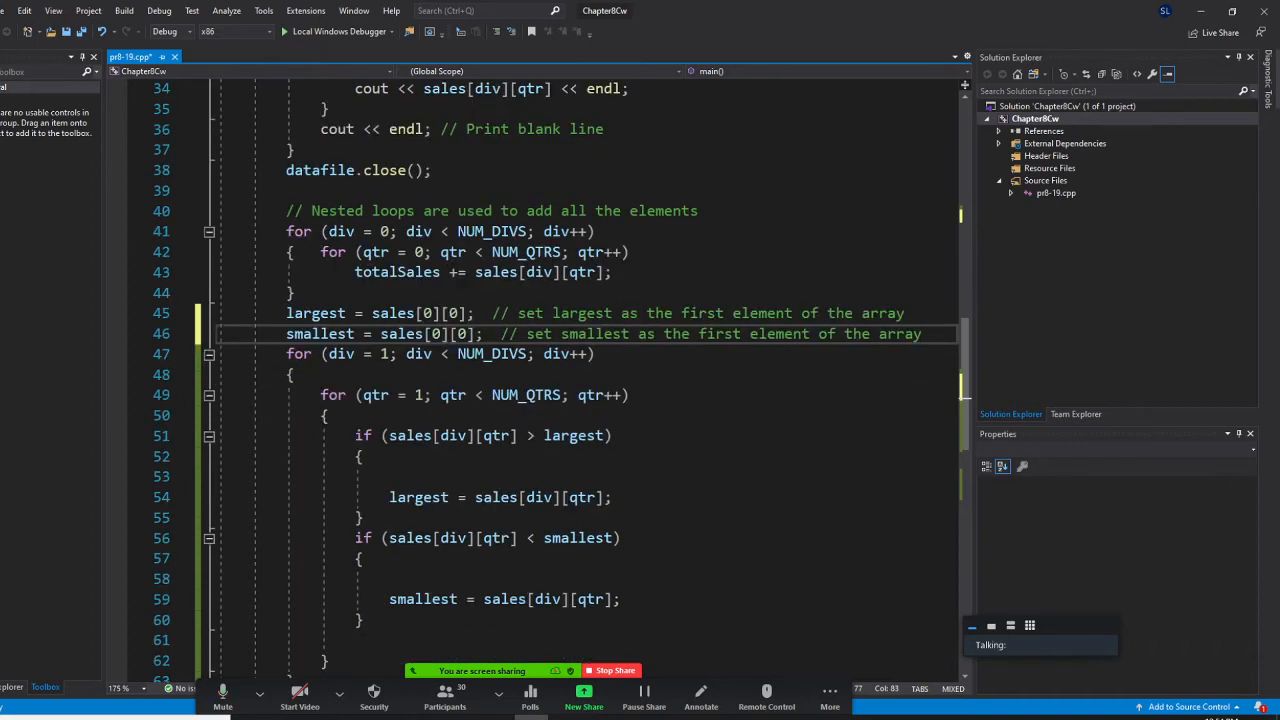
scroll("down", 3)
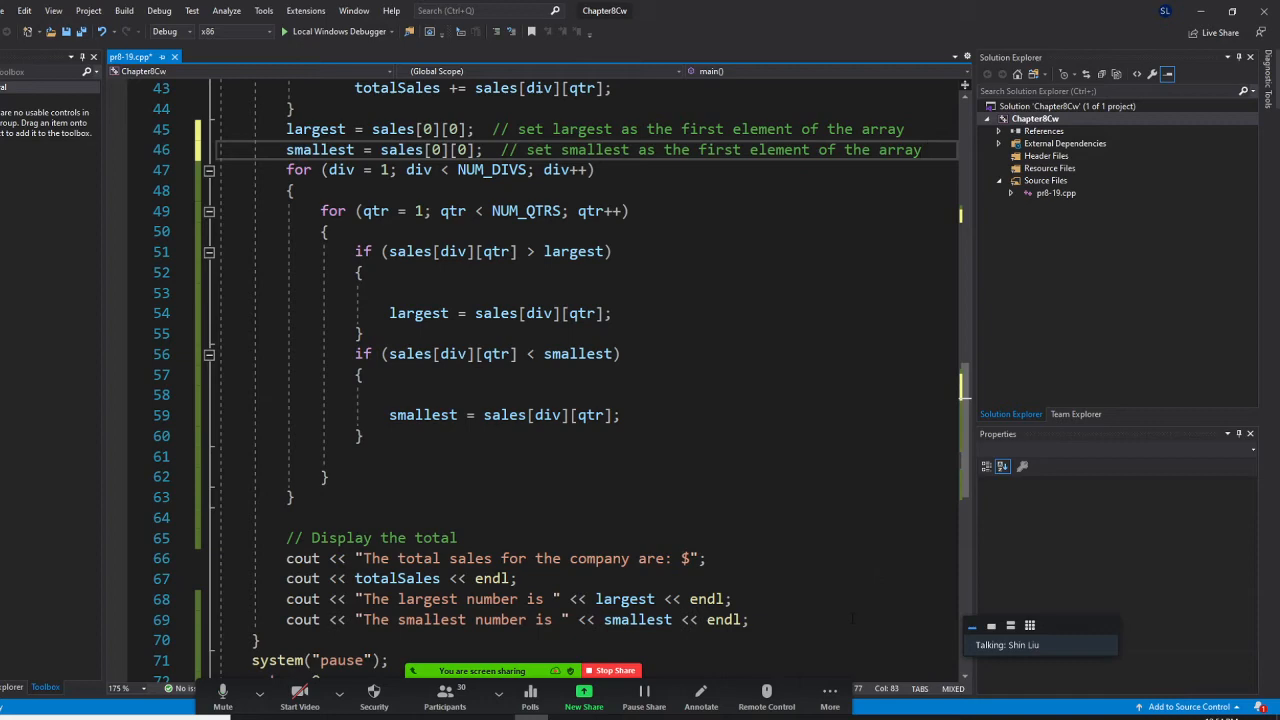
scroll("down", 3)
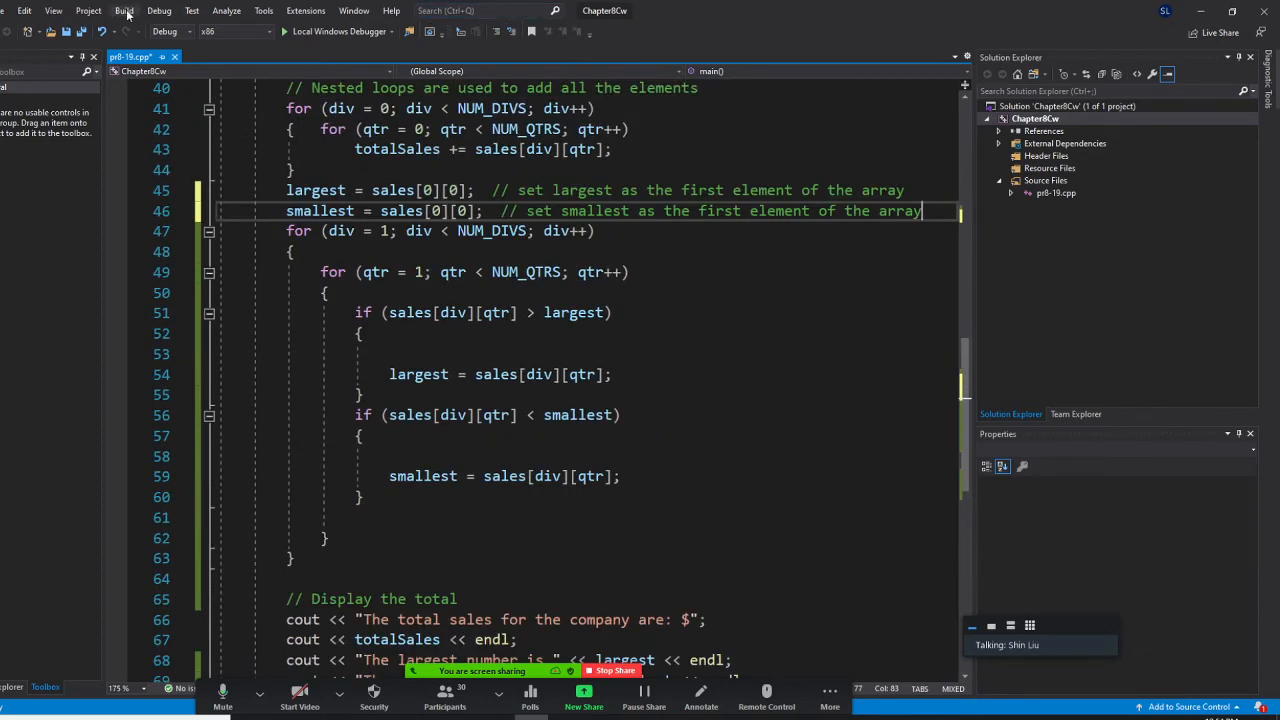
left_click(124, 10)
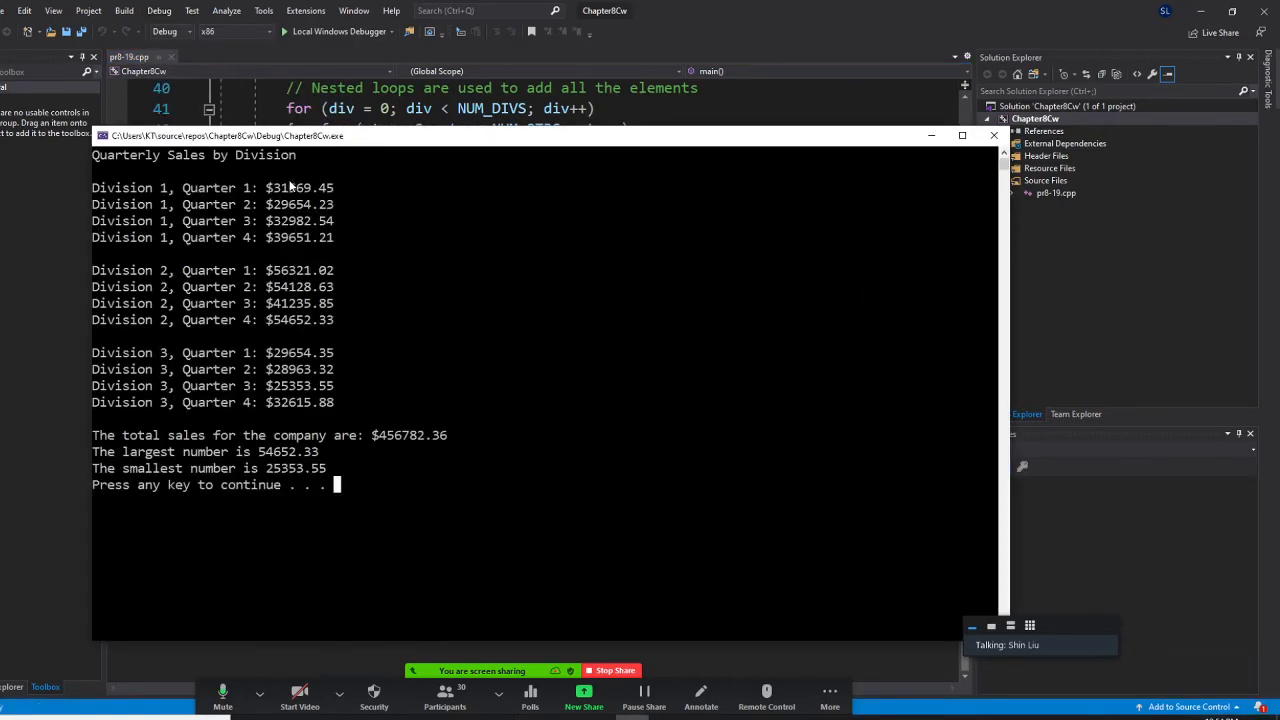
mouse_move(406, 458)
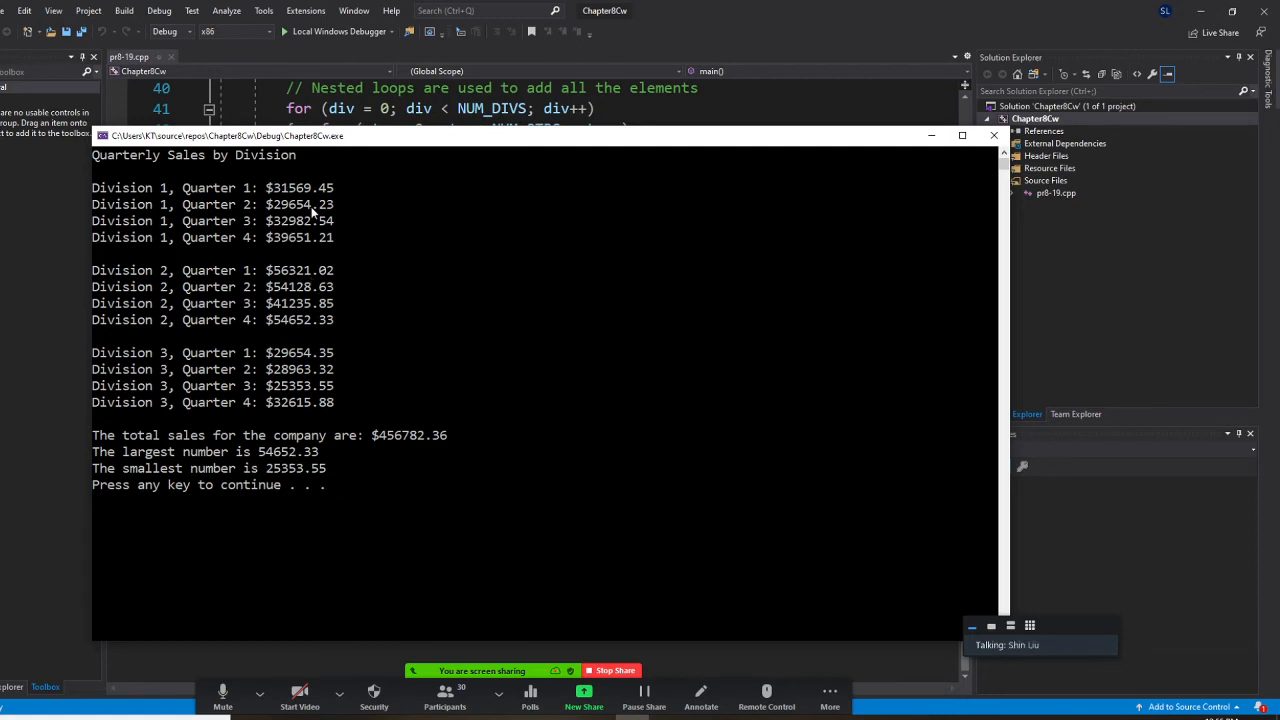
mouse_move(340, 276)
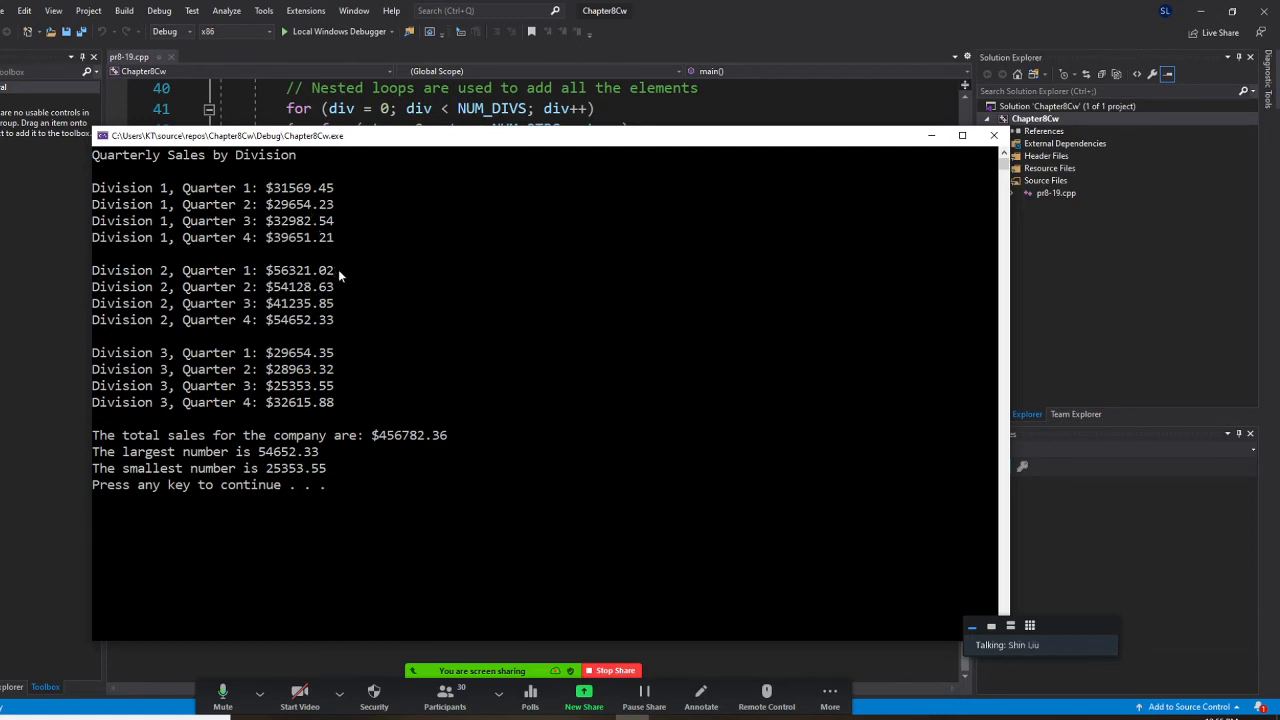
mouse_move(284, 398)
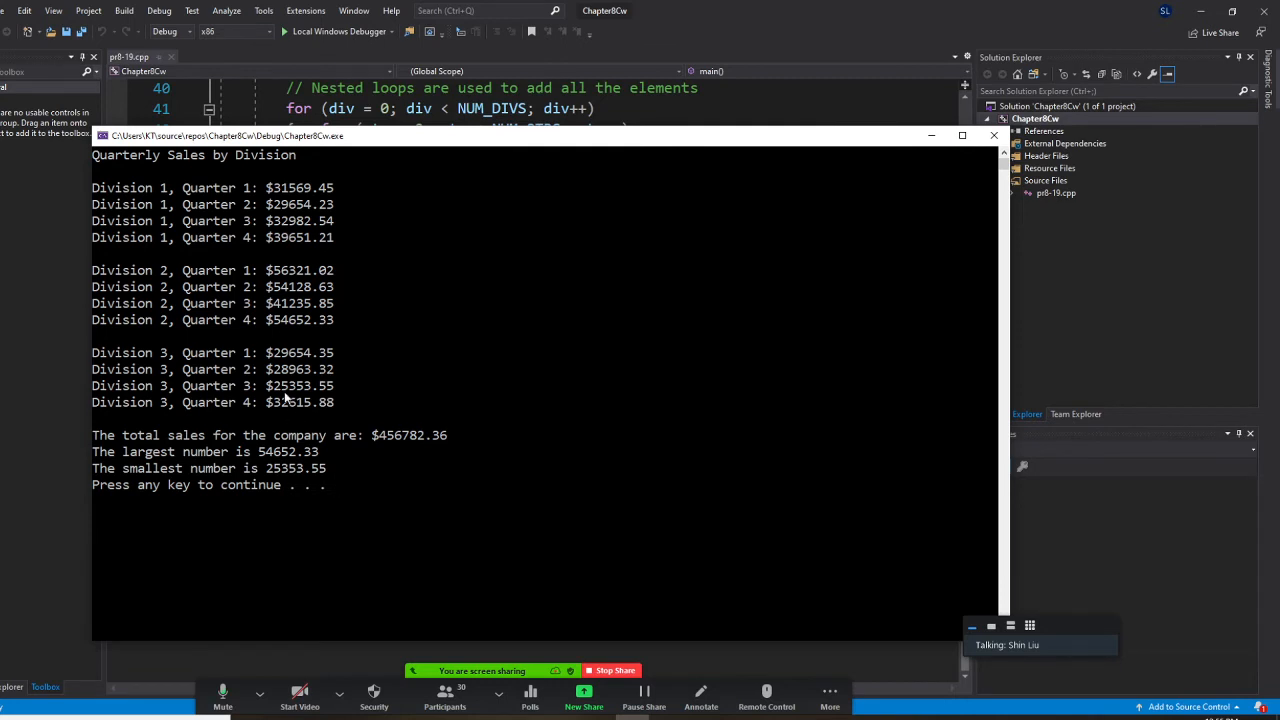
mouse_move(396, 392)
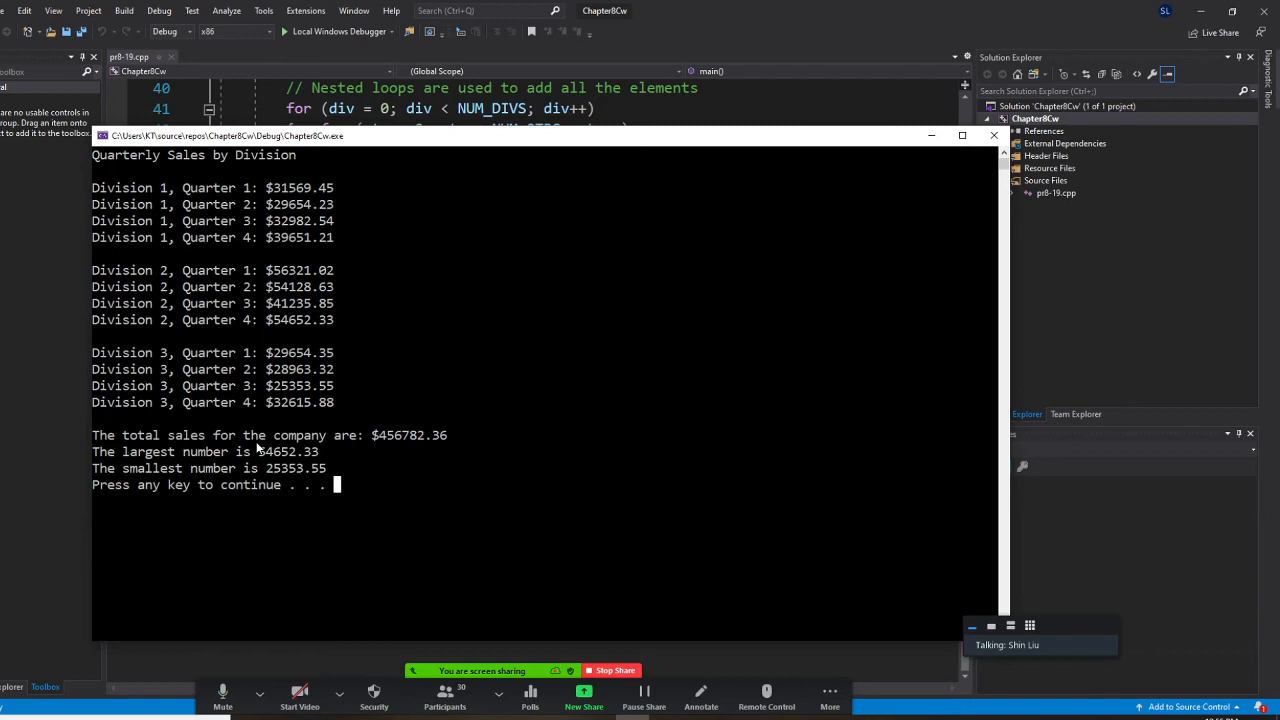
mouse_move(302, 200)
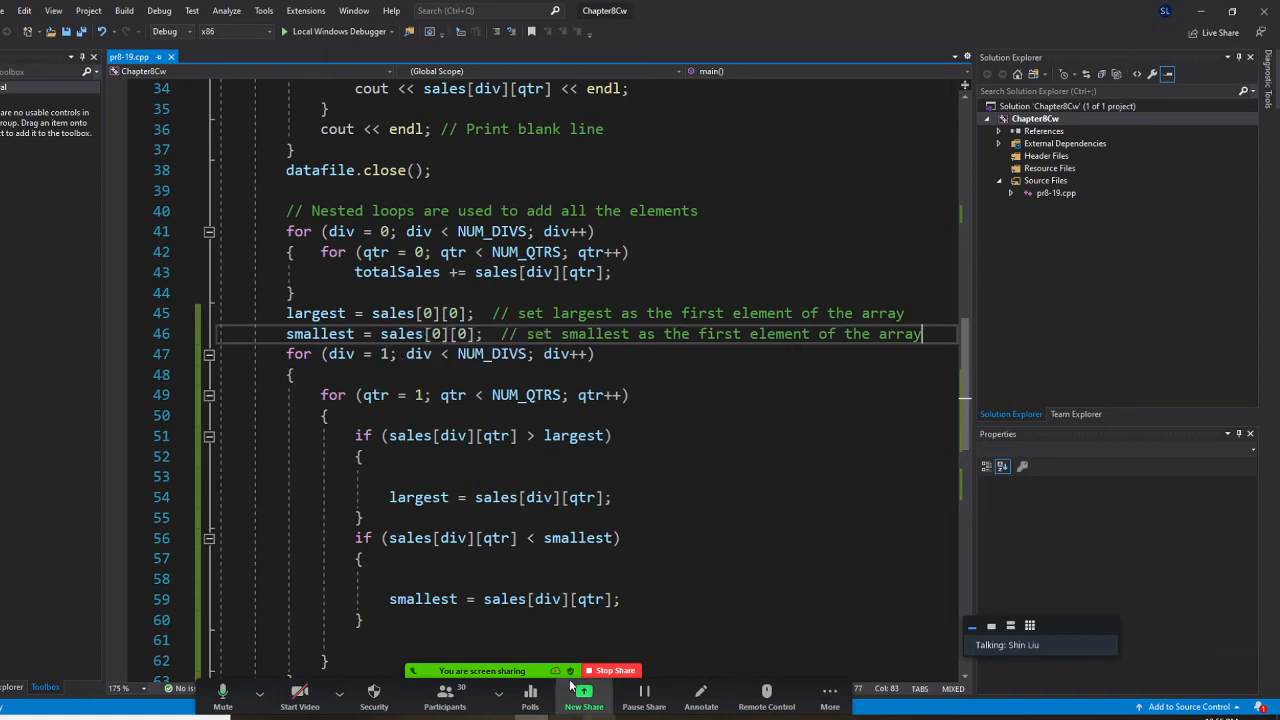
mouse_move(616, 670)
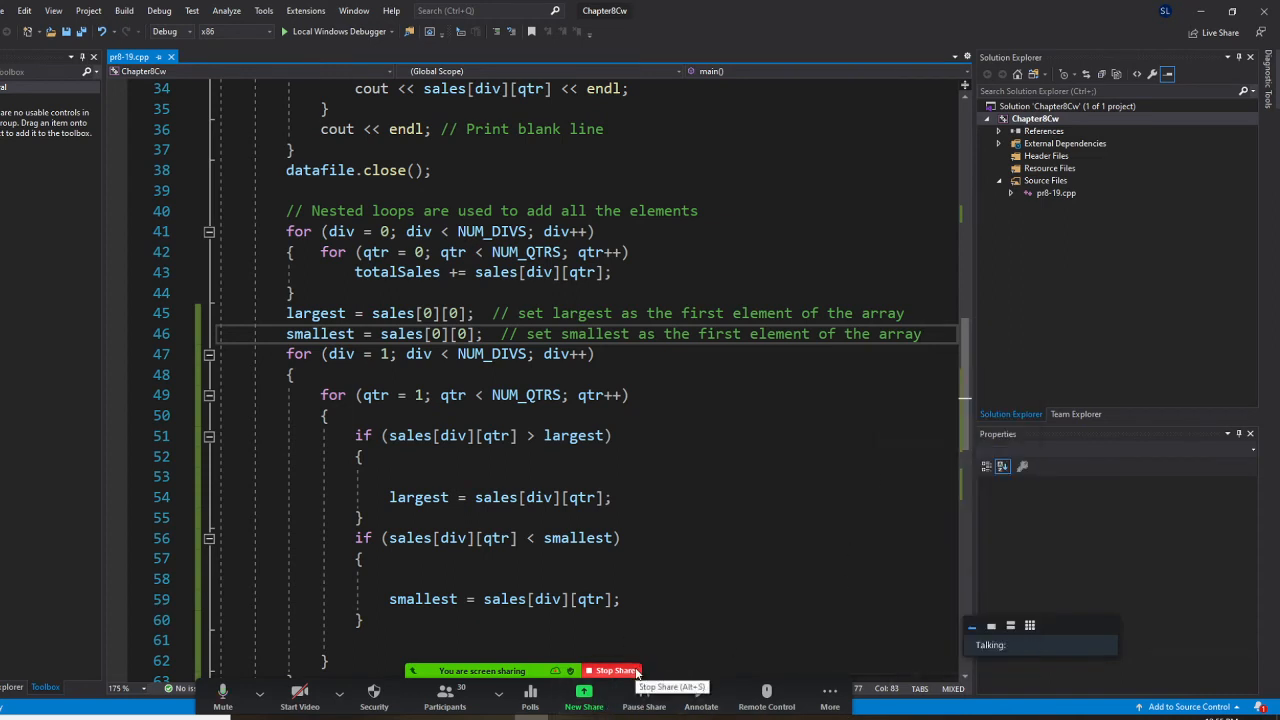
Step: Show the Zoom meeting chat beside the search loops starting div and qtr at 0
left_click(828, 696)
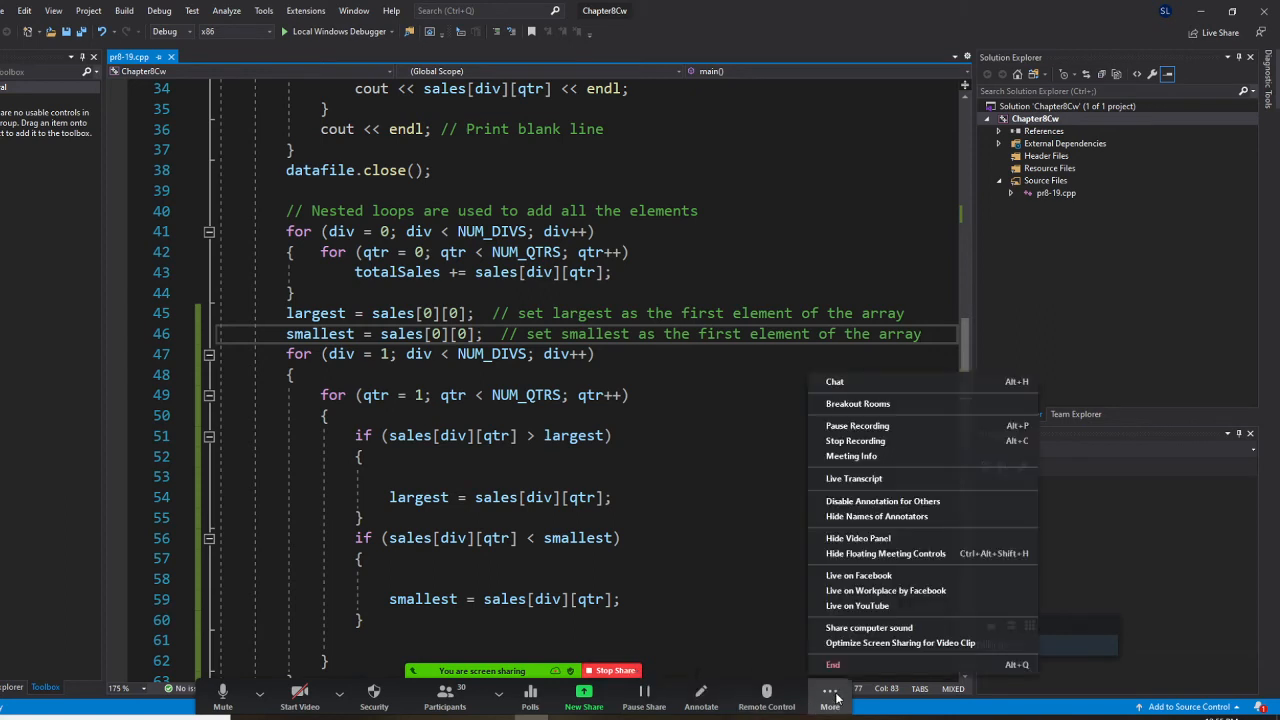
left_click(836, 380)
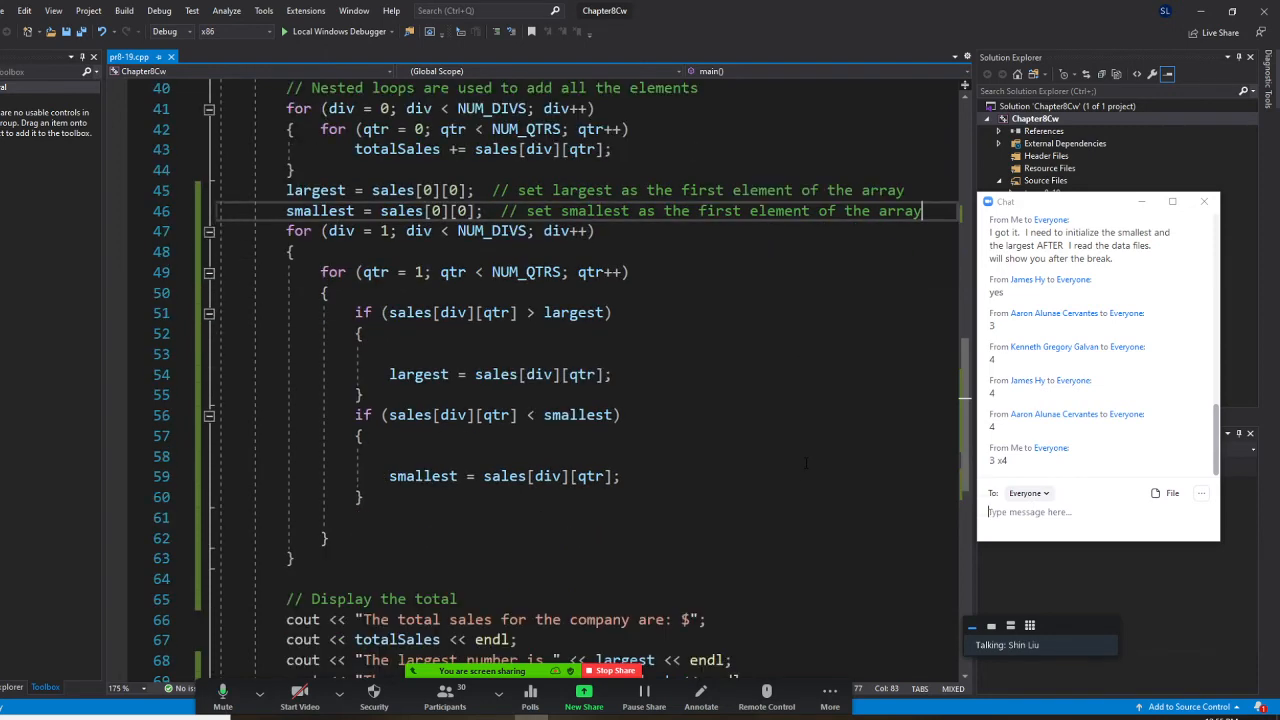
scroll("down", 3)
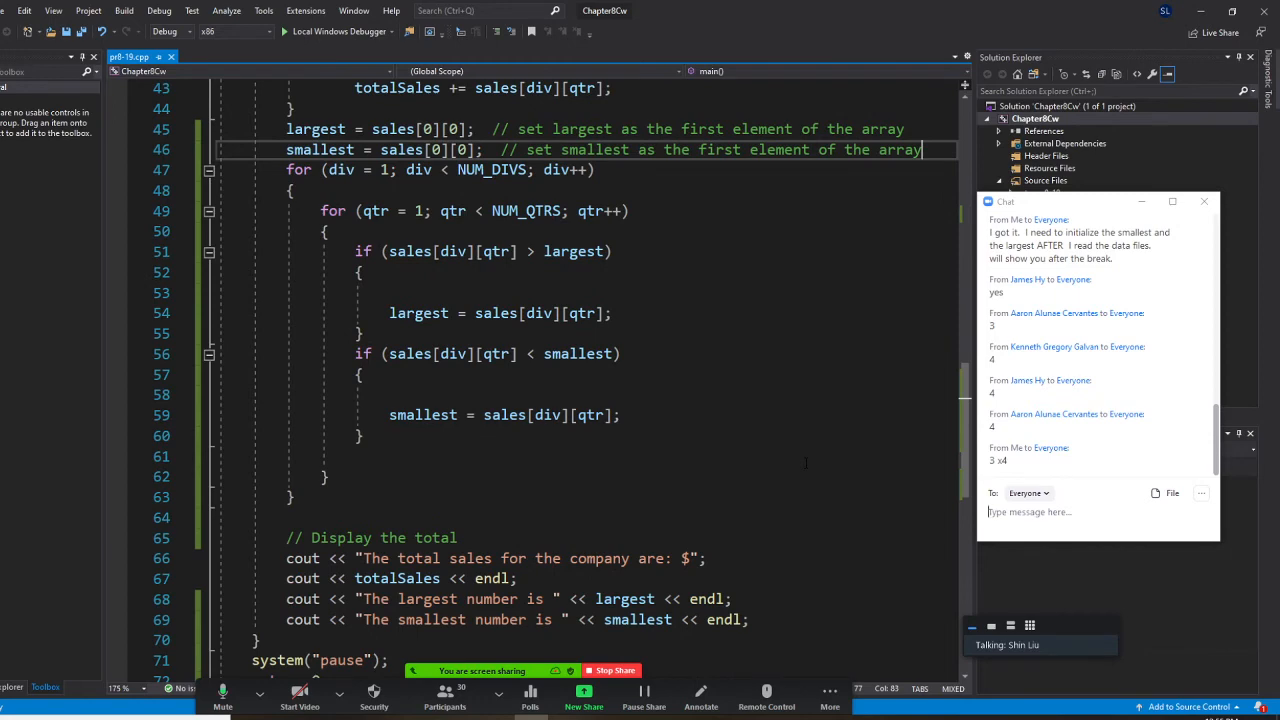
scroll("up", 3)
type("0")
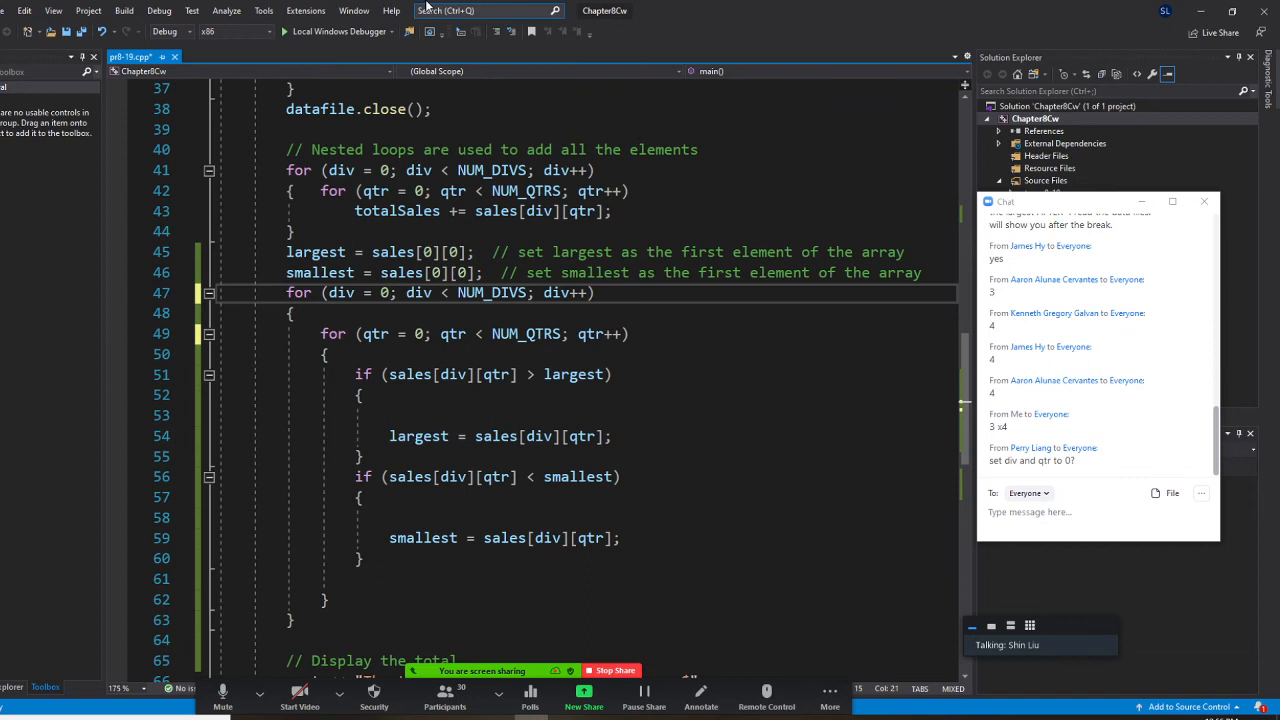
Step: Rebuild and run the program, confirming largest $56321.02 and smallest 25353.55
left_click(124, 10)
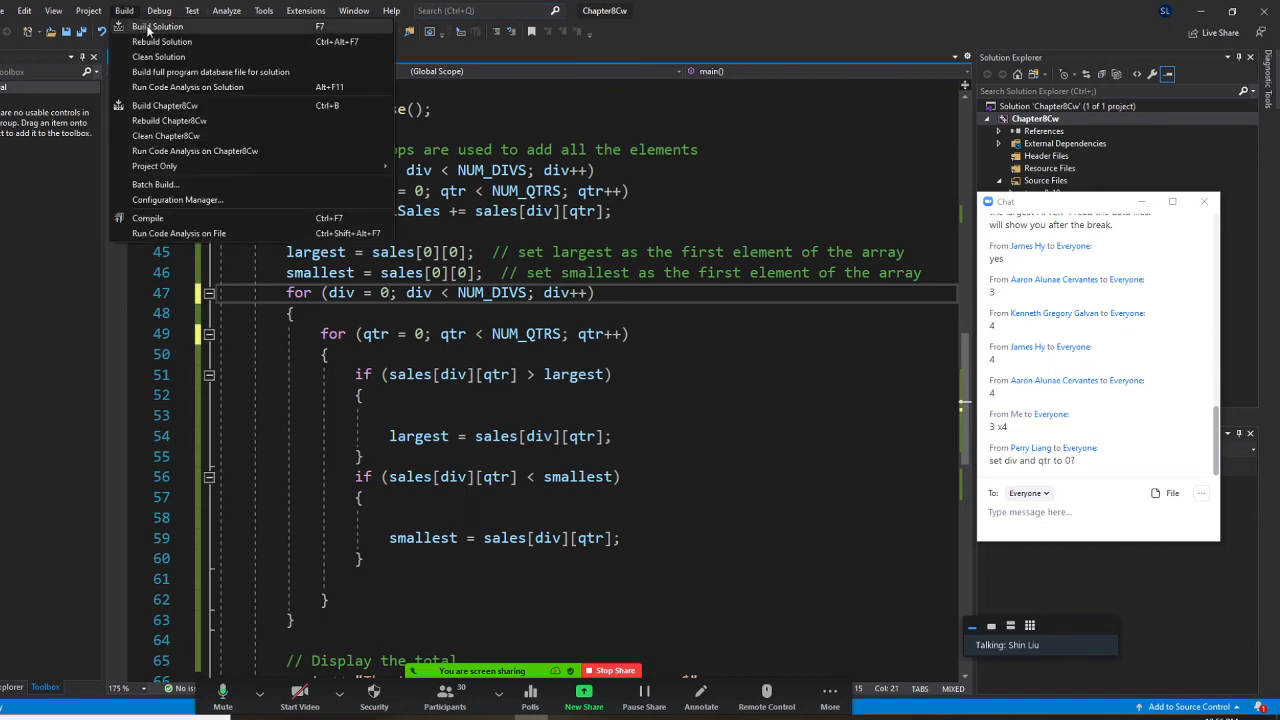
left_click(156, 26)
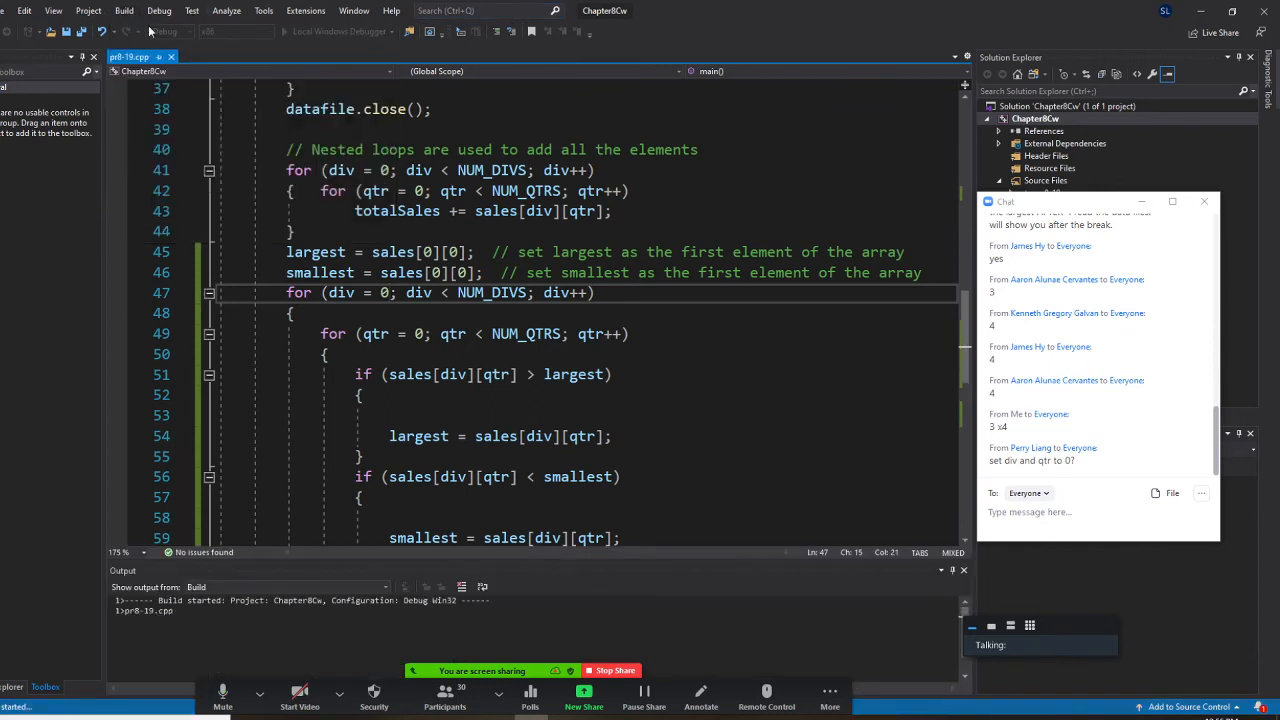
left_click(124, 10)
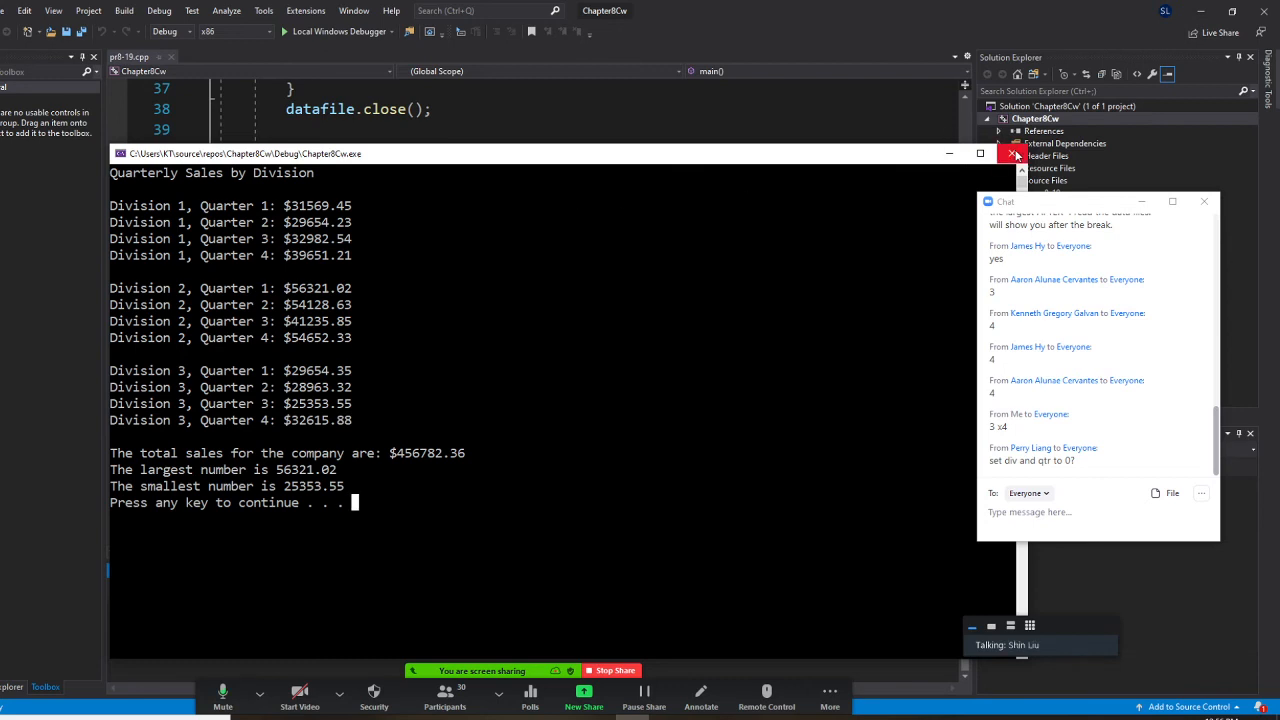
left_click(1016, 152)
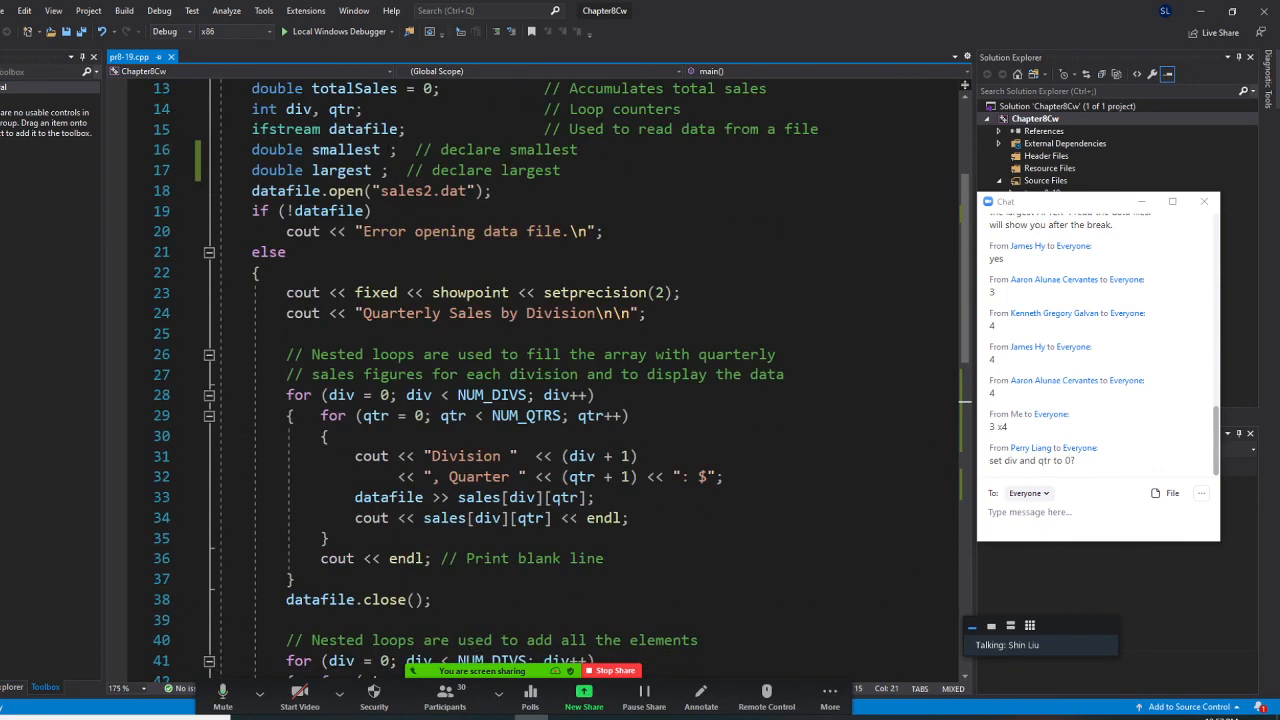
scroll("down", 3)
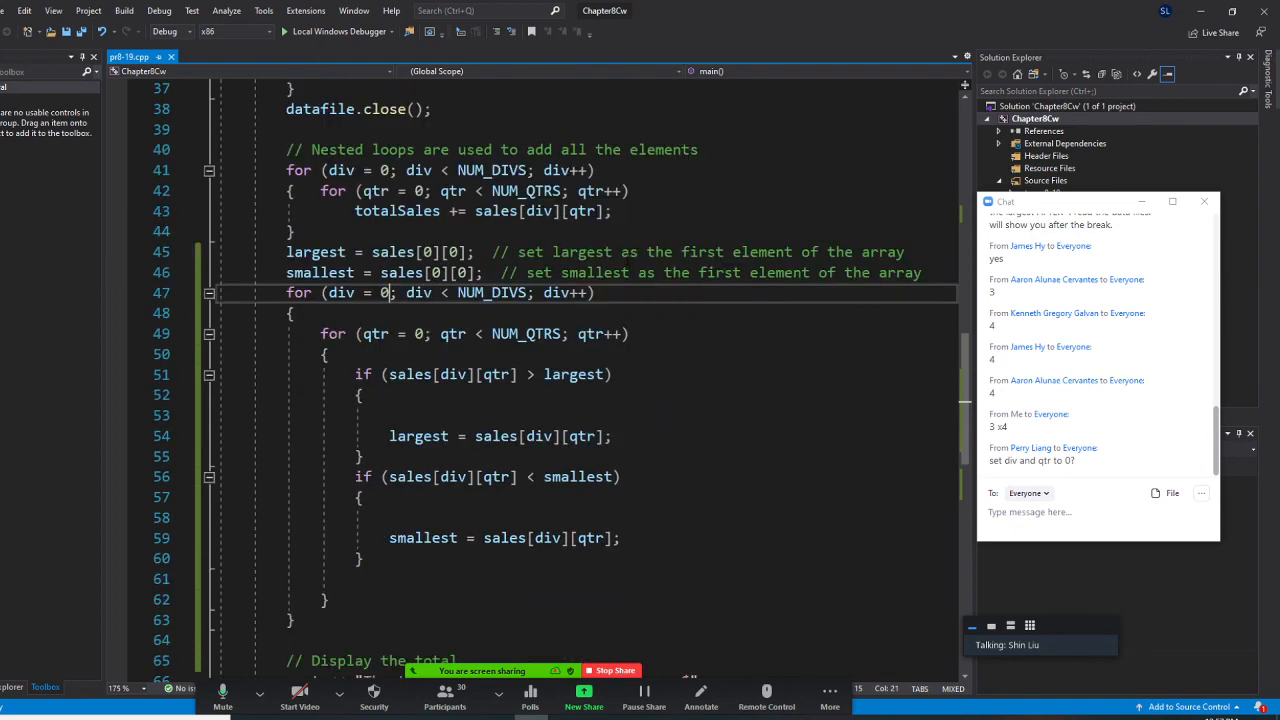